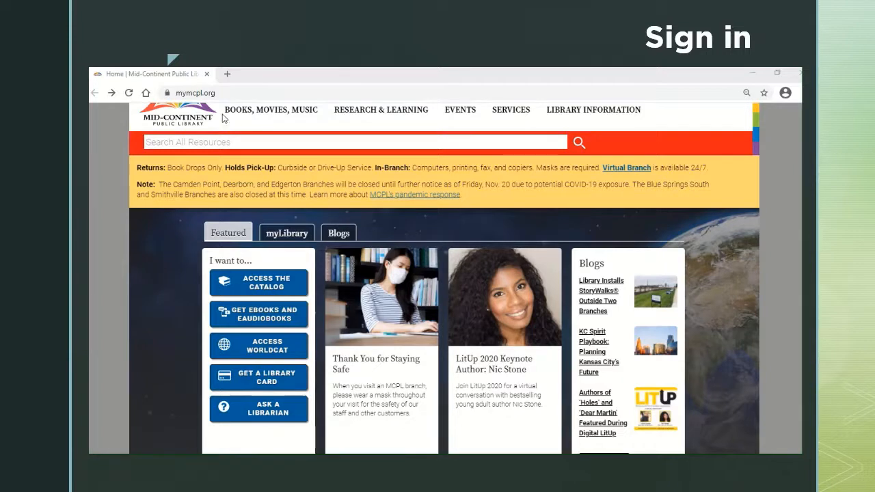
pyautogui.moveTo(208, 87)
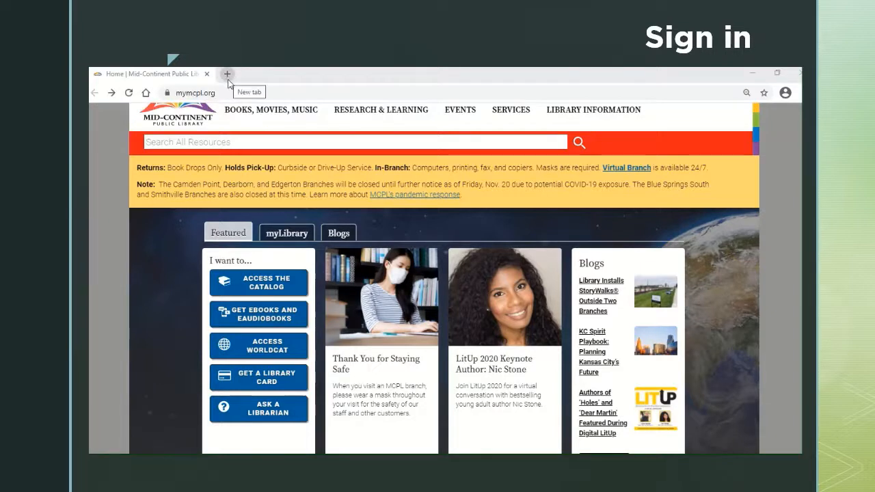
# Step: Open a new Chrome tab beside the library site and reach the Google Sheets sign-in page
pyautogui.click(226, 74)
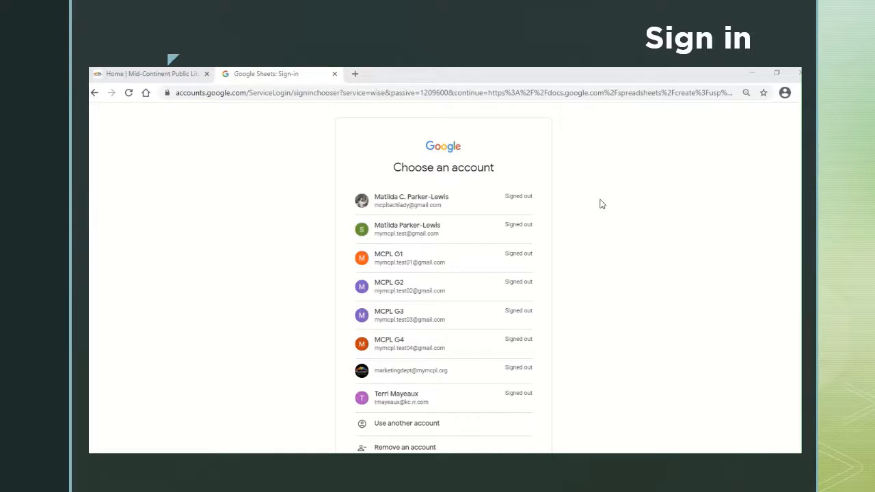
pyautogui.moveTo(527, 167)
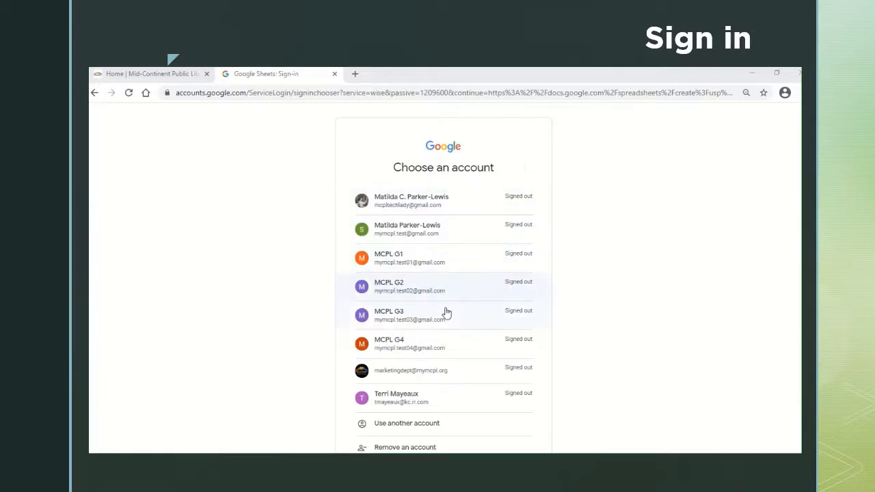
pyautogui.moveTo(394, 201)
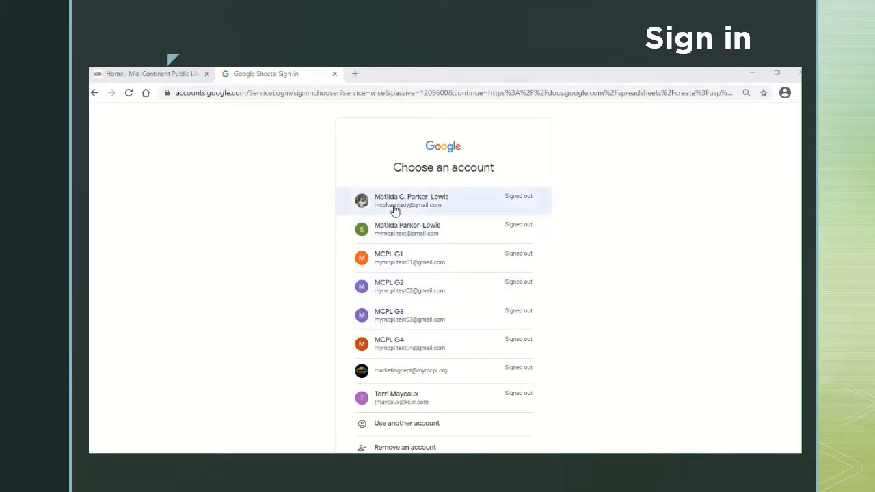
# Step: Pick the first account listed on the Google Sheets account chooser
pyautogui.click(411, 201)
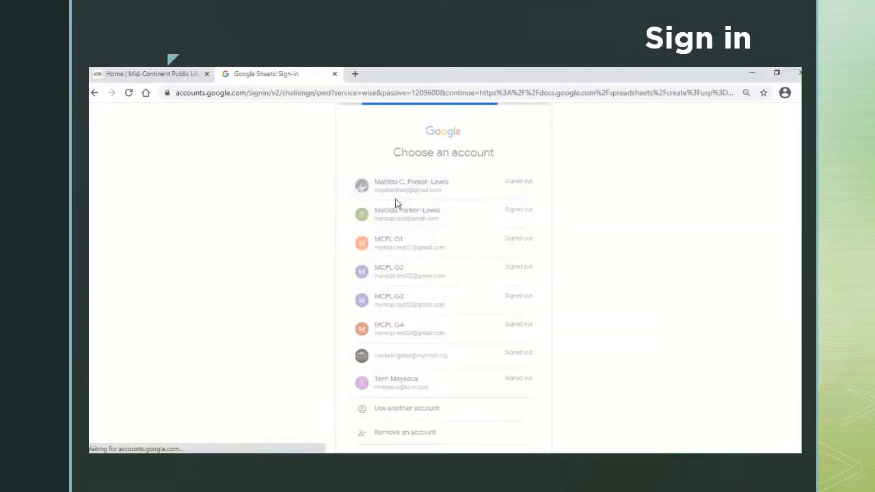
# Step: Enter the account password and submit it with Next
pyautogui.click(411, 185)
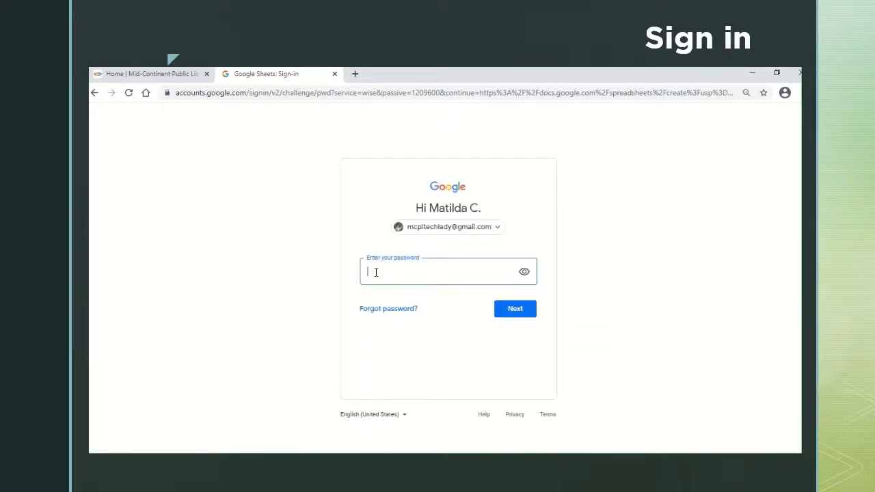
pyautogui.write('••')
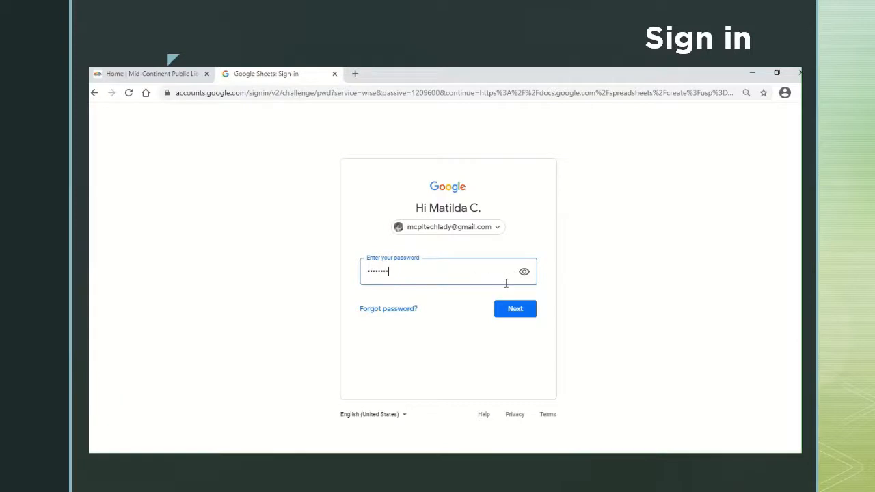
pyautogui.moveTo(524, 271)
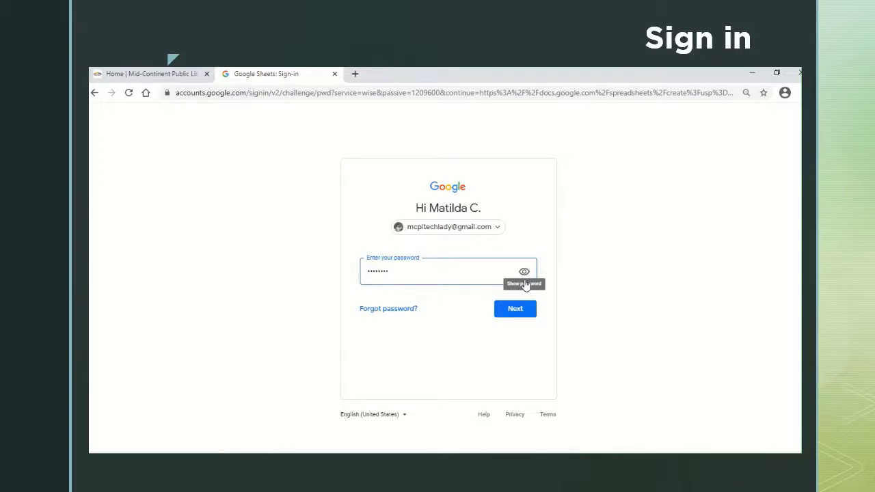
pyautogui.moveTo(407, 307)
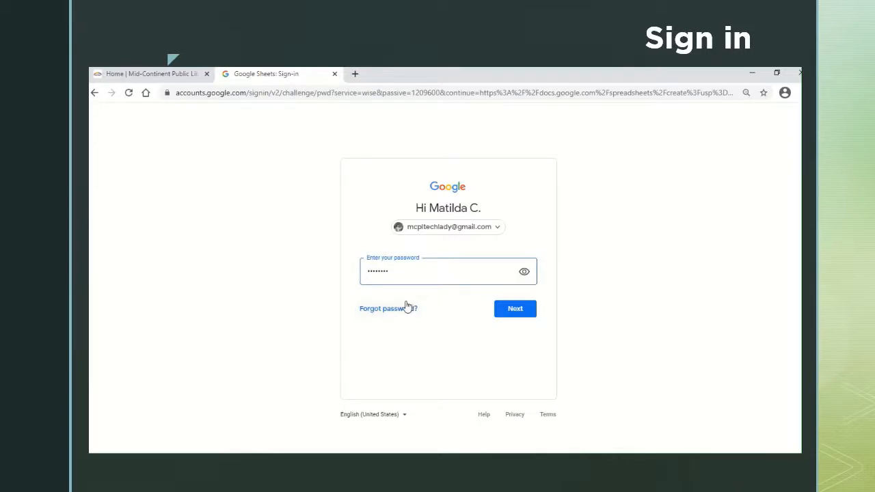
pyautogui.moveTo(395, 325)
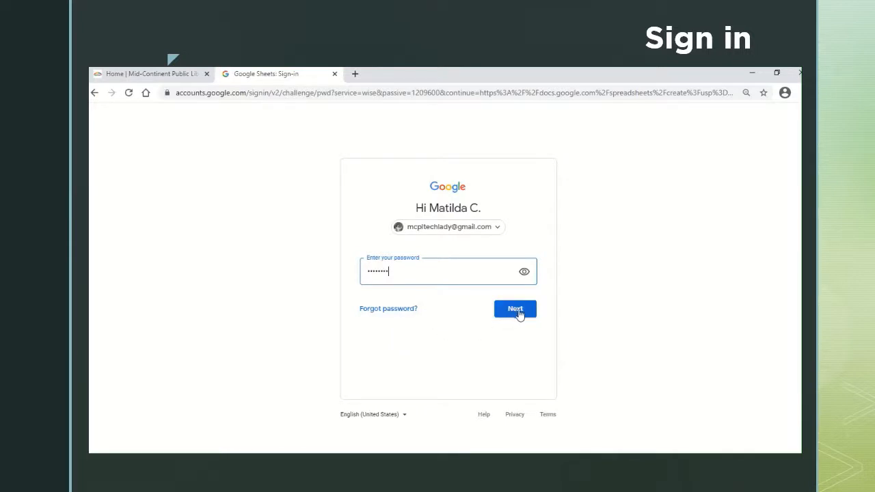
pyautogui.click(515, 309)
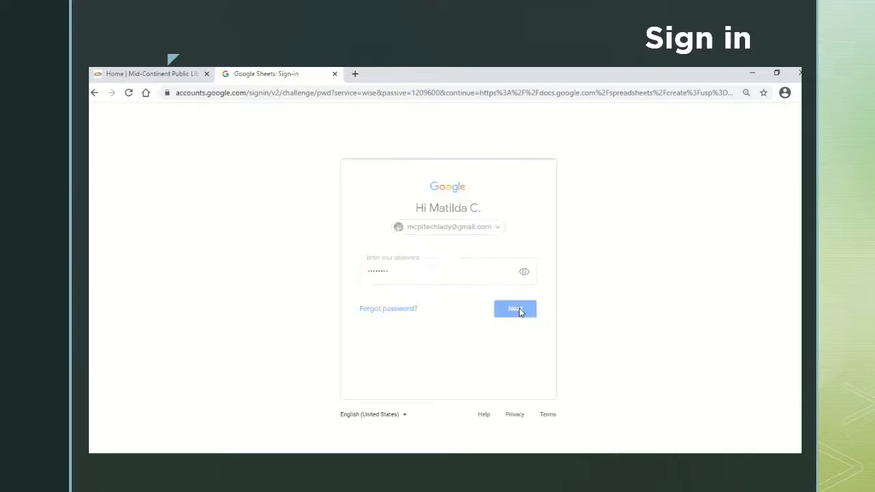
pyautogui.click(515, 310)
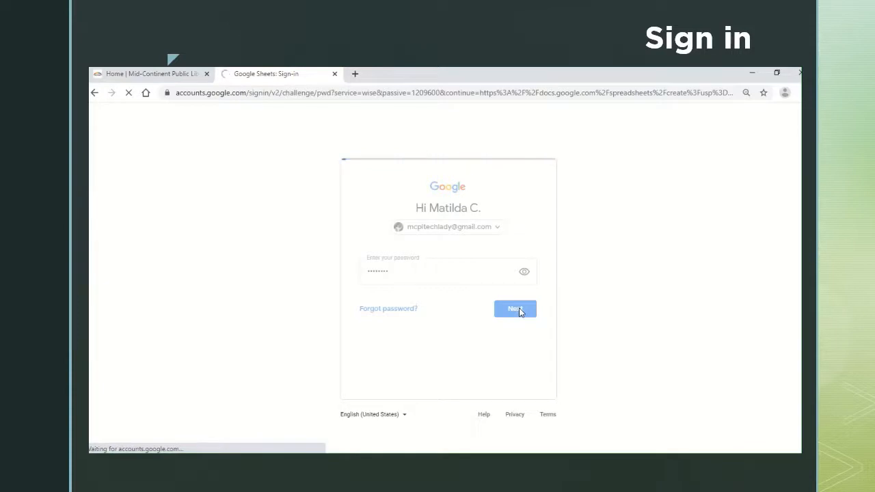
pyautogui.click(515, 309)
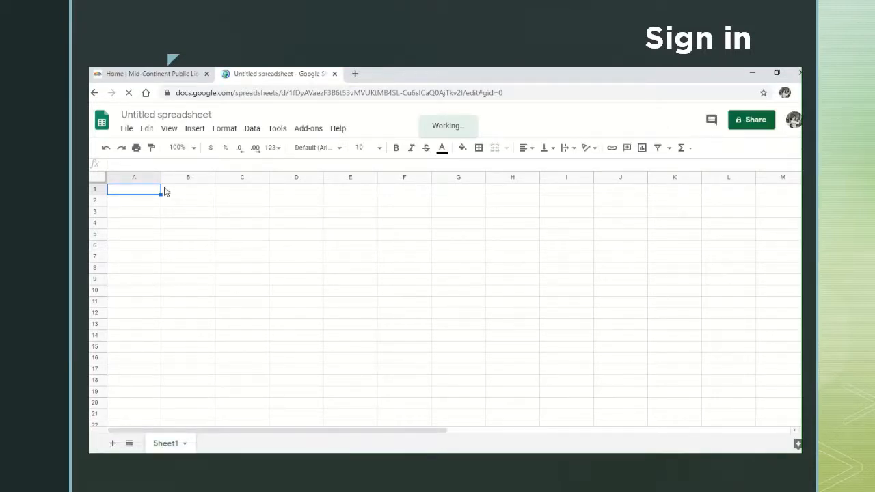
pyautogui.moveTo(101, 120)
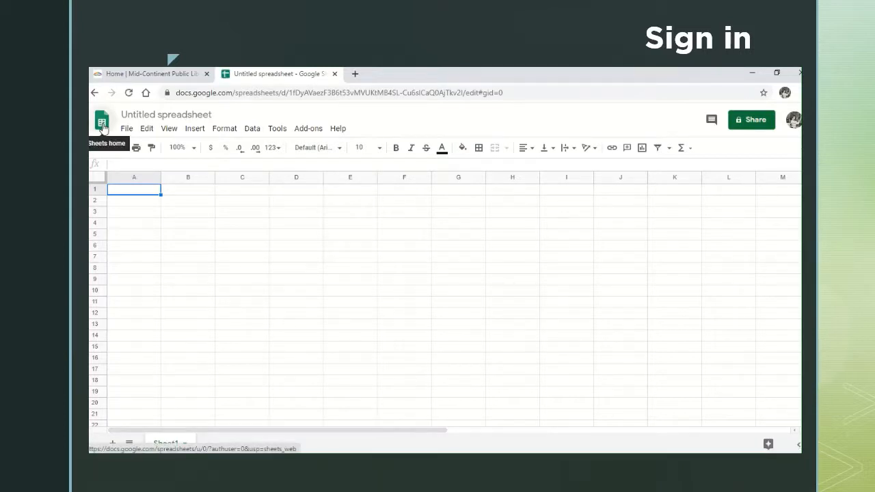
# Step: Leave the untitled spreadsheet for the Sheets home page using the Sheets logo
pyautogui.click(102, 121)
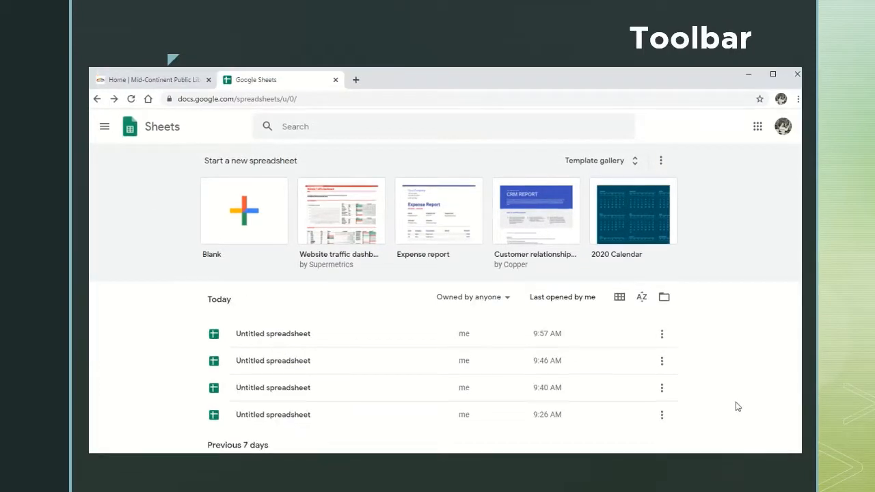
pyautogui.moveTo(677, 390)
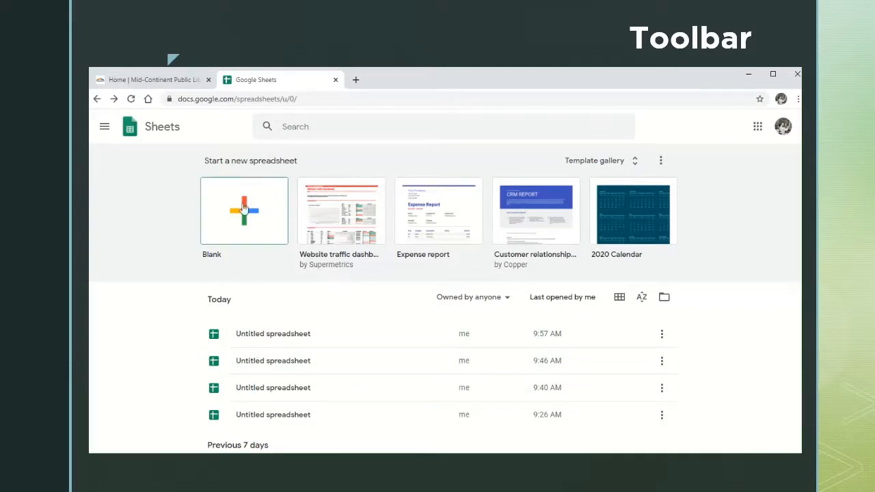
pyautogui.moveTo(299, 172)
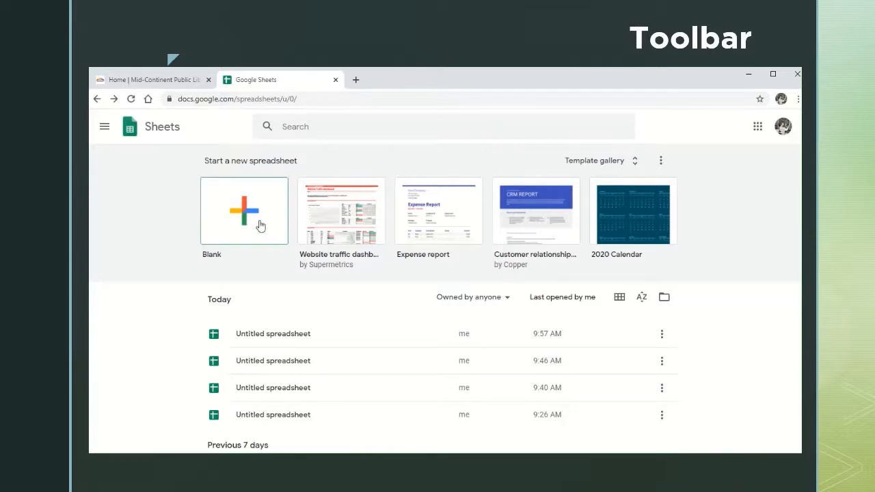
pyautogui.moveTo(261, 225)
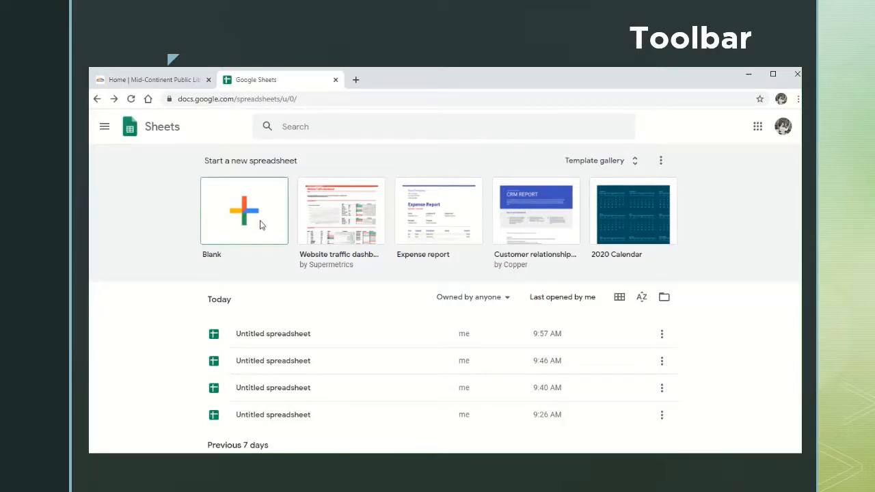
# Step: Create a spreadsheet from the Blank template tile on the Sheets home screen
pyautogui.click(243, 211)
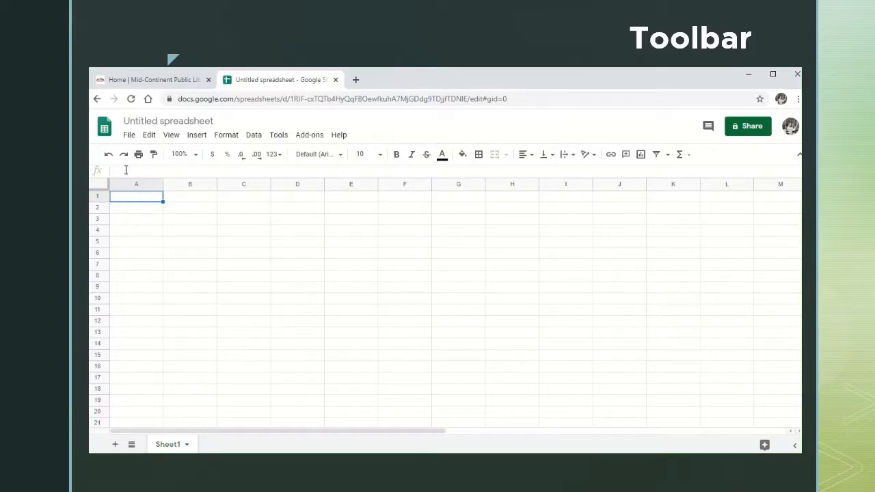
pyautogui.moveTo(225, 167)
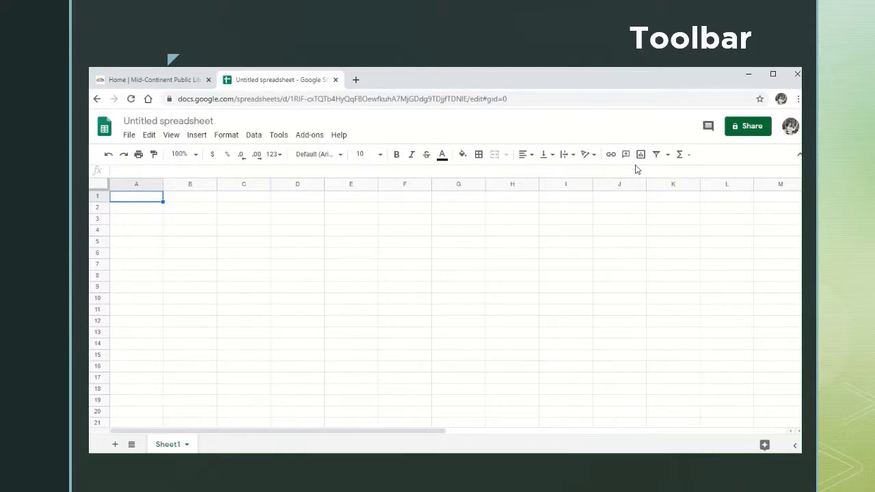
pyautogui.moveTo(666, 168)
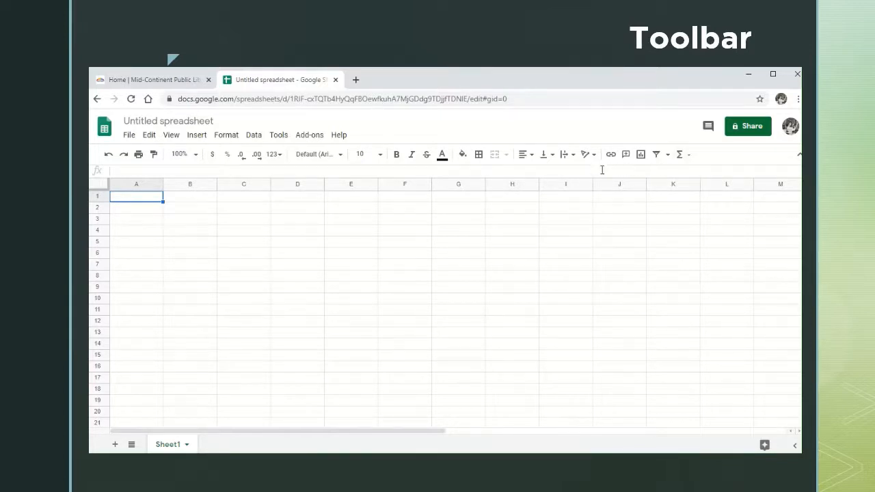
pyautogui.moveTo(603, 170)
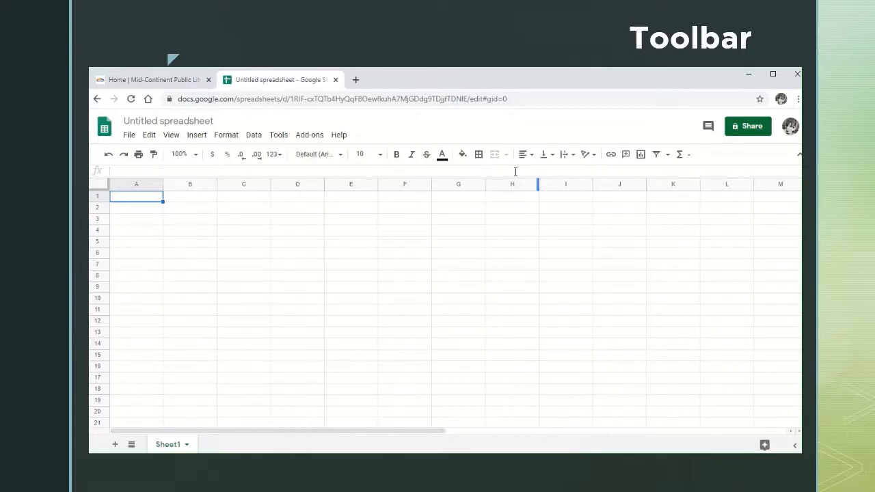
pyautogui.moveTo(458, 170)
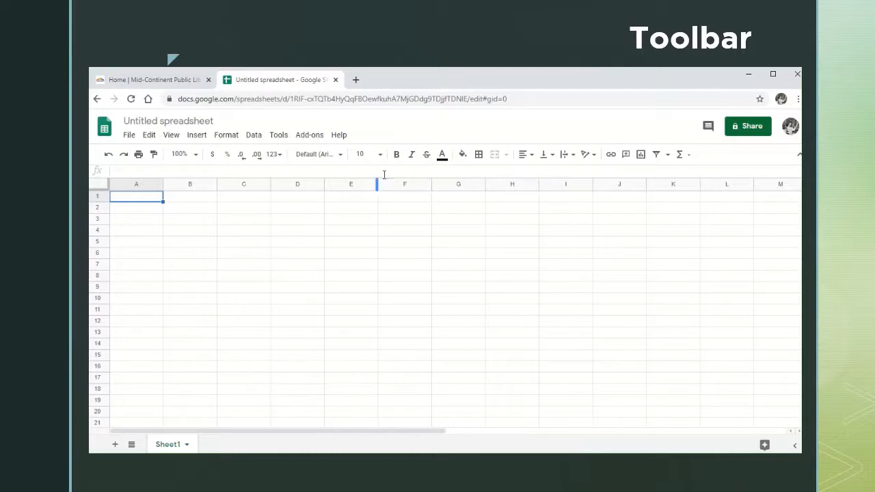
pyautogui.moveTo(387, 171)
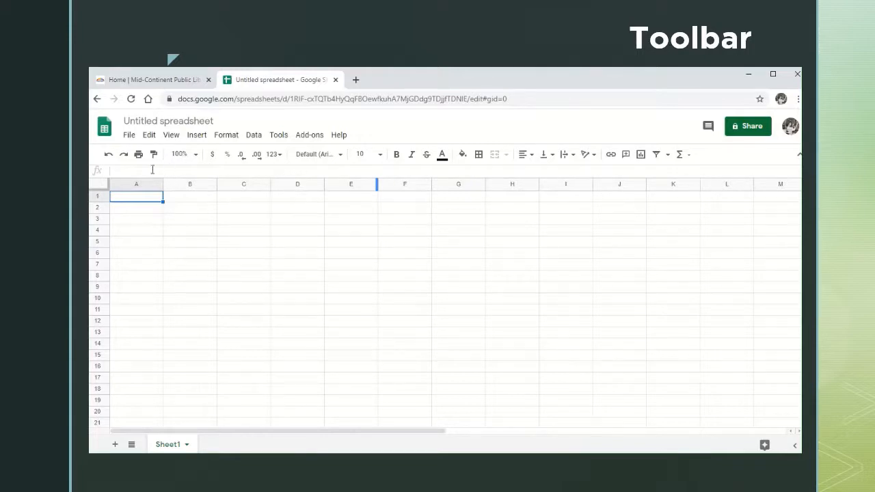
pyautogui.moveTo(116, 167)
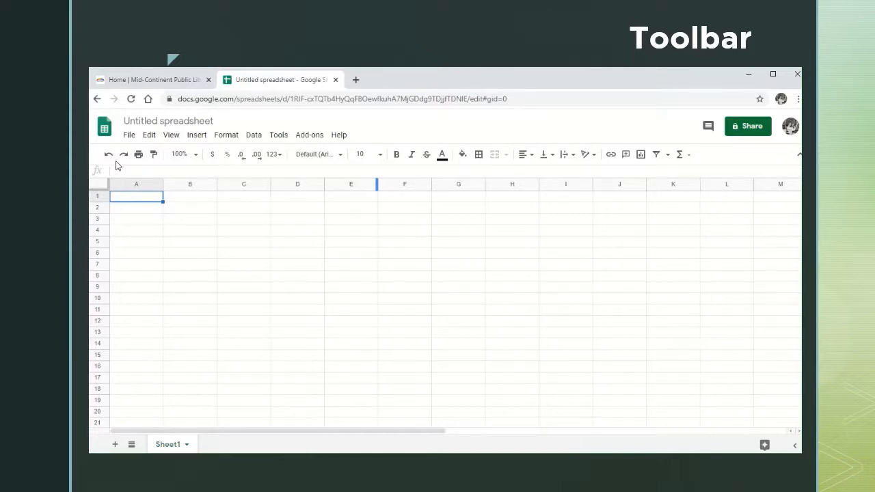
pyautogui.moveTo(108, 154)
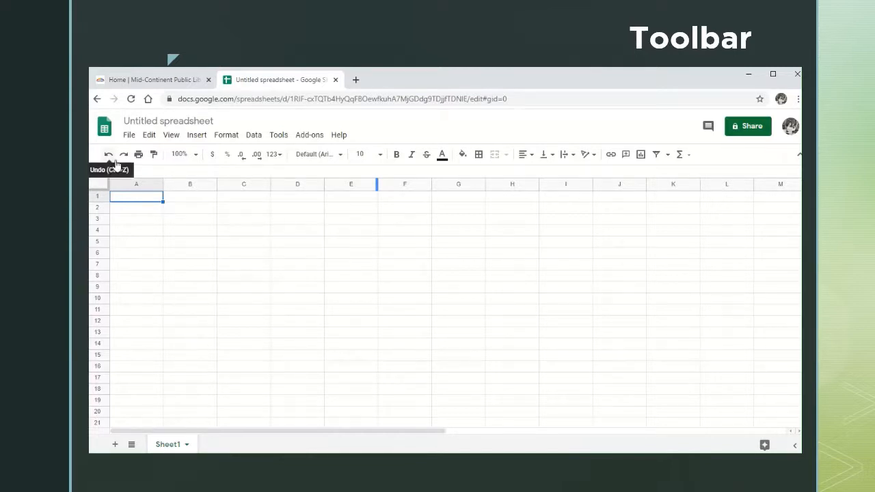
pyautogui.moveTo(123, 154)
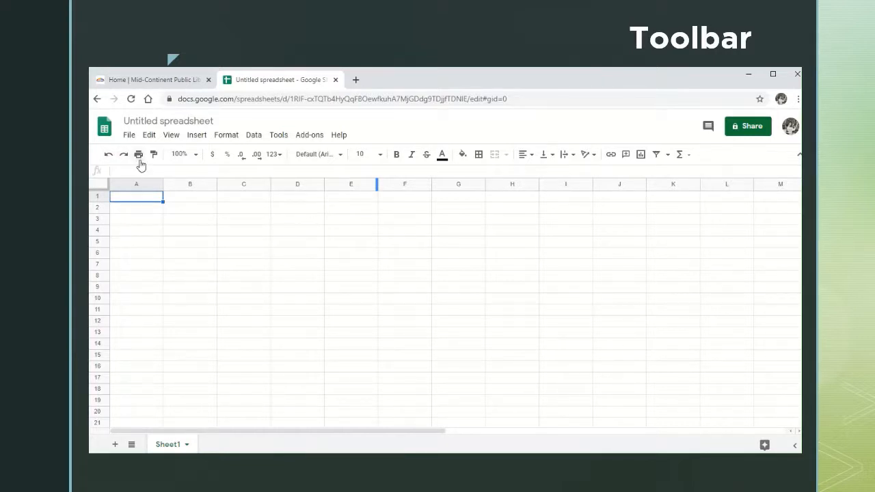
pyautogui.moveTo(138, 153)
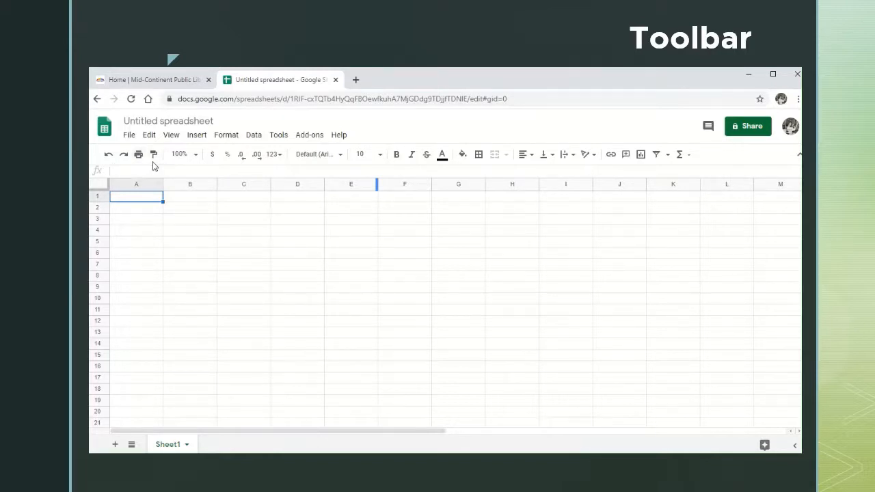
pyautogui.moveTo(153, 154)
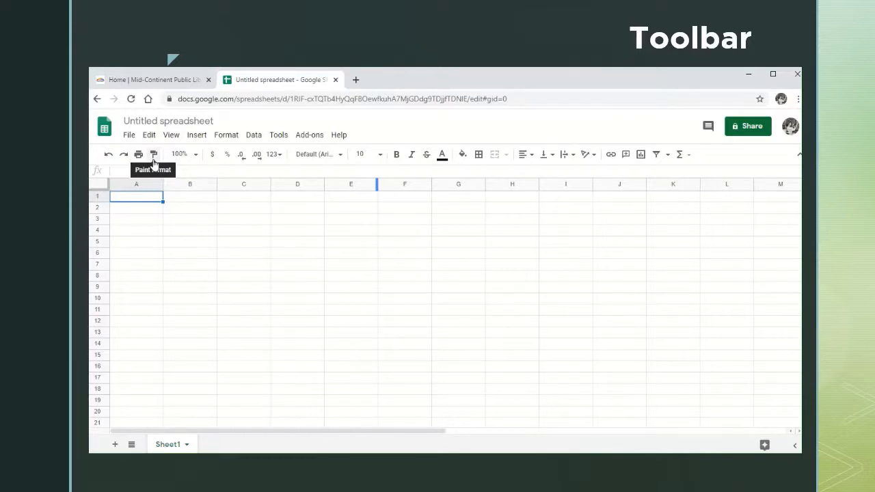
pyautogui.moveTo(165, 167)
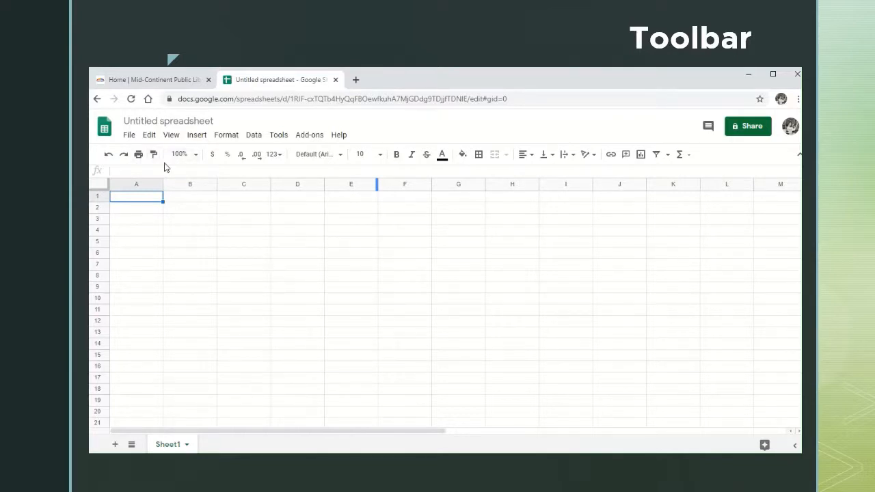
pyautogui.moveTo(193, 169)
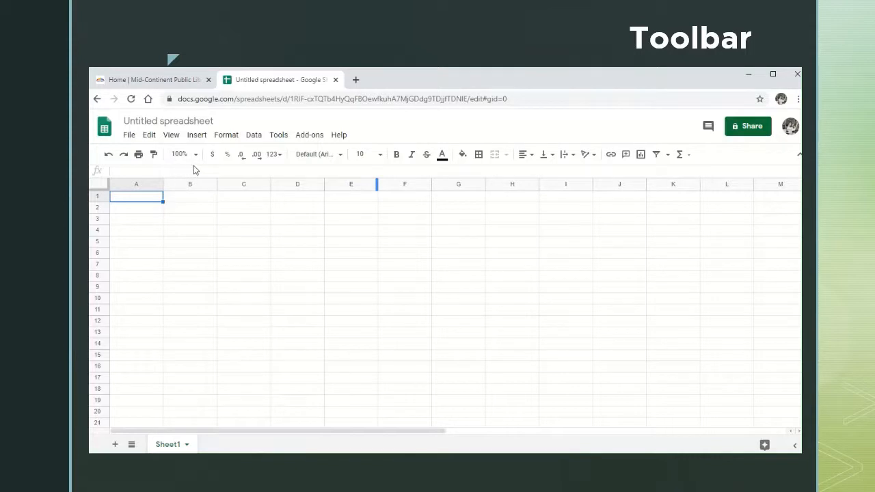
pyautogui.moveTo(184, 154)
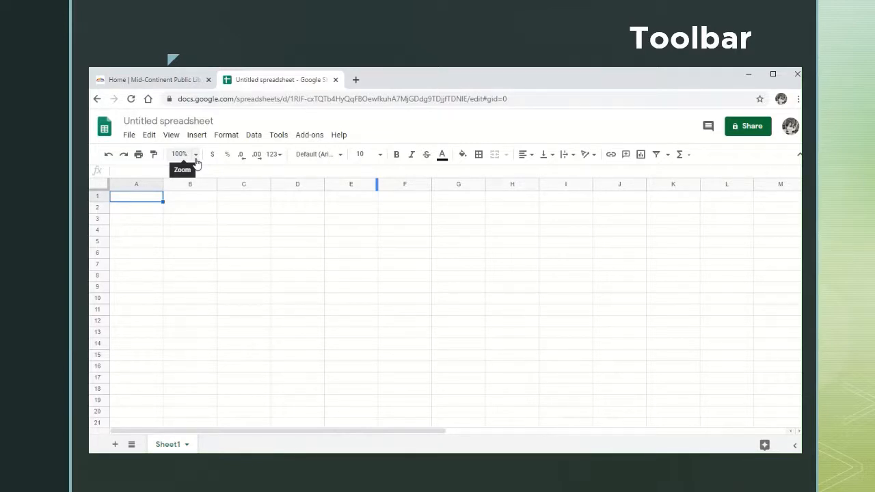
# Step: Set the blank spreadsheet's zoom level from 100% to 125%
pyautogui.click(180, 154)
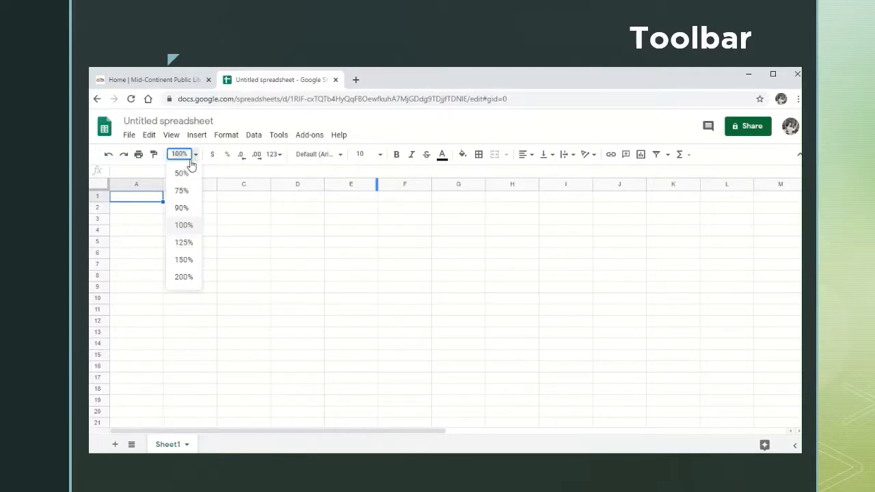
pyautogui.moveTo(183, 243)
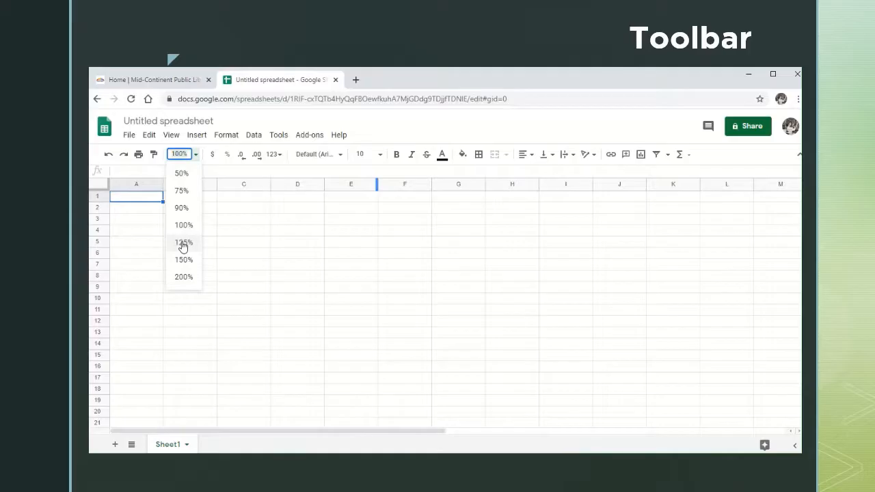
pyautogui.click(183, 243)
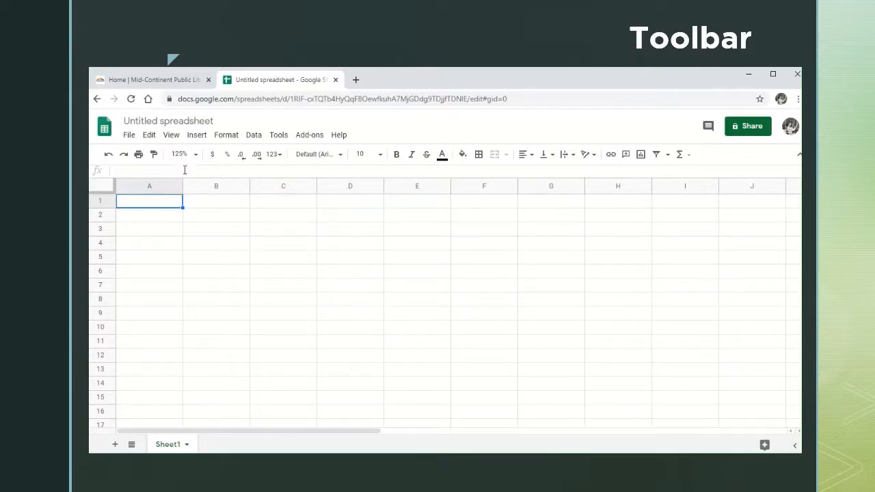
pyautogui.moveTo(171, 170)
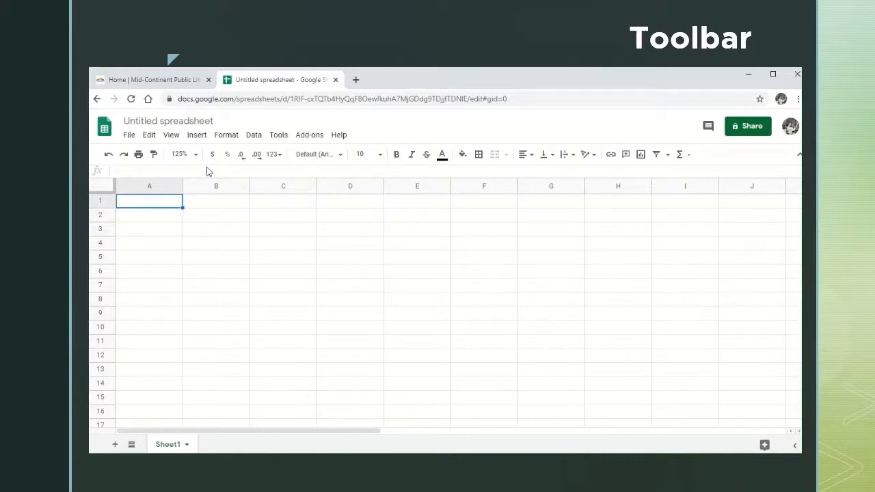
pyautogui.moveTo(211, 168)
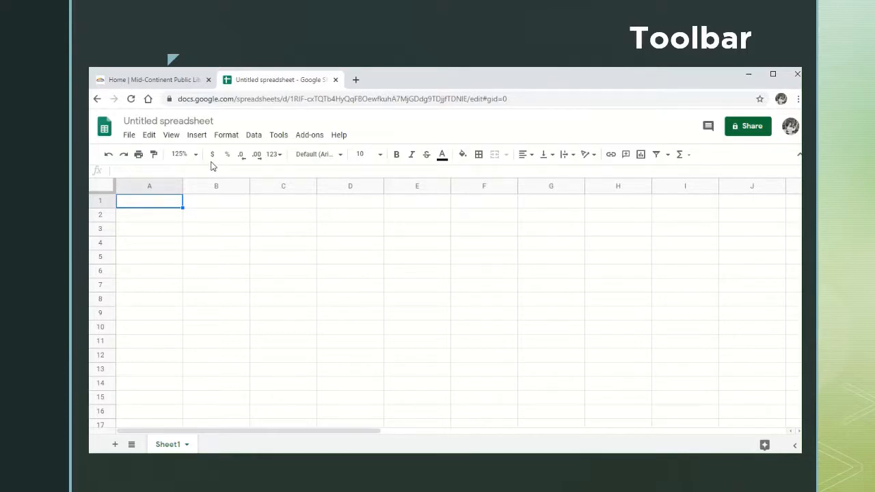
pyautogui.moveTo(229, 167)
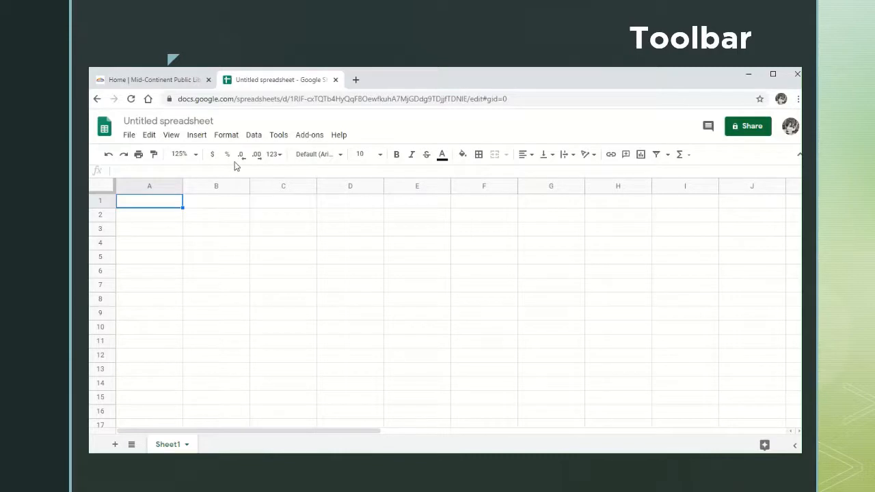
pyautogui.moveTo(252, 169)
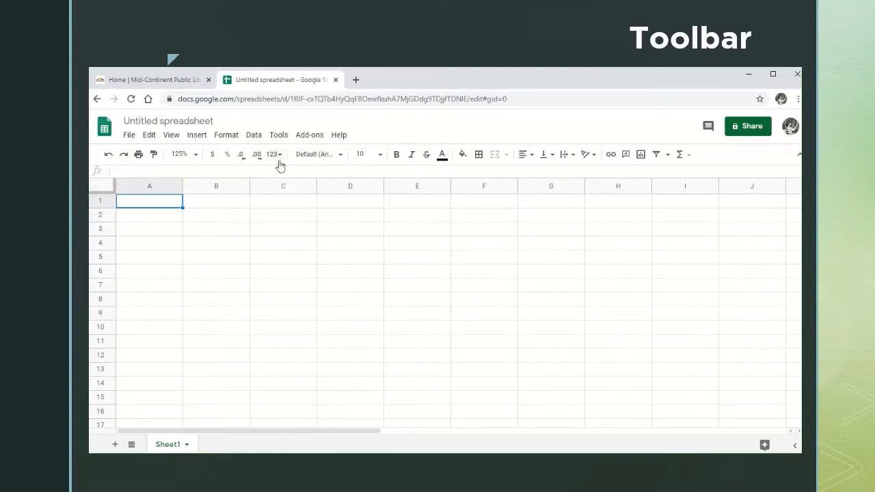
pyautogui.click(272, 153)
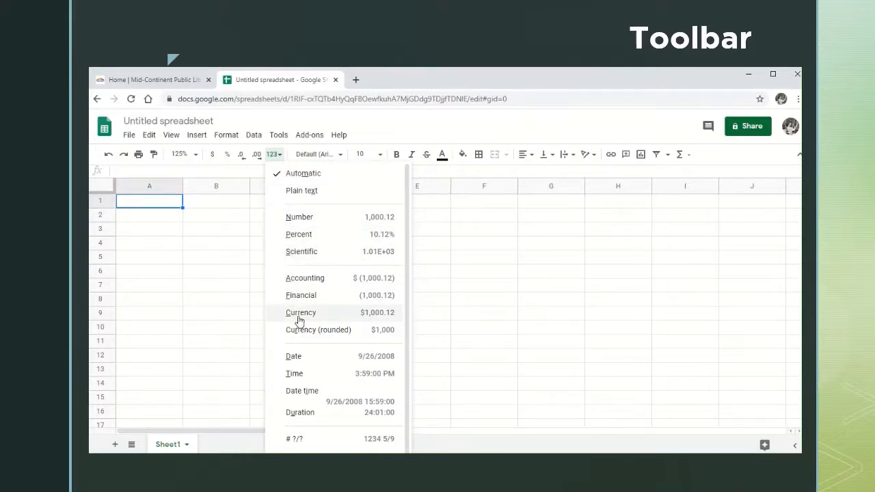
pyautogui.moveTo(307, 330)
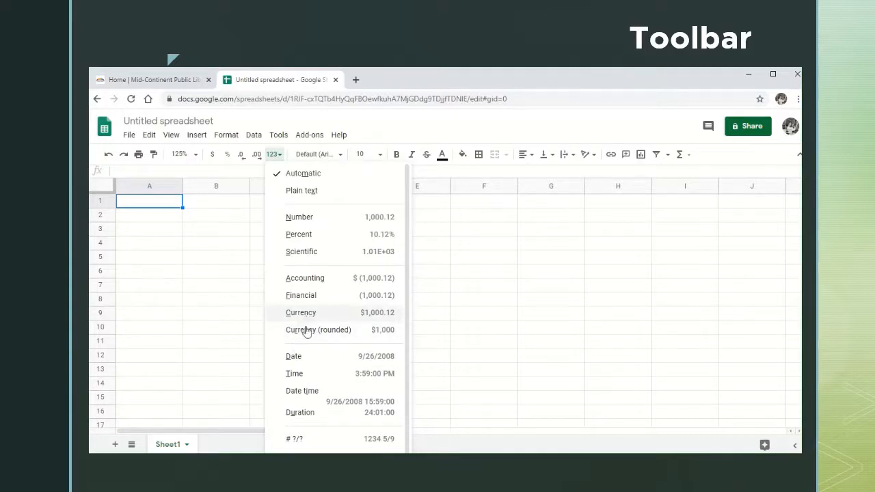
pyautogui.moveTo(313, 370)
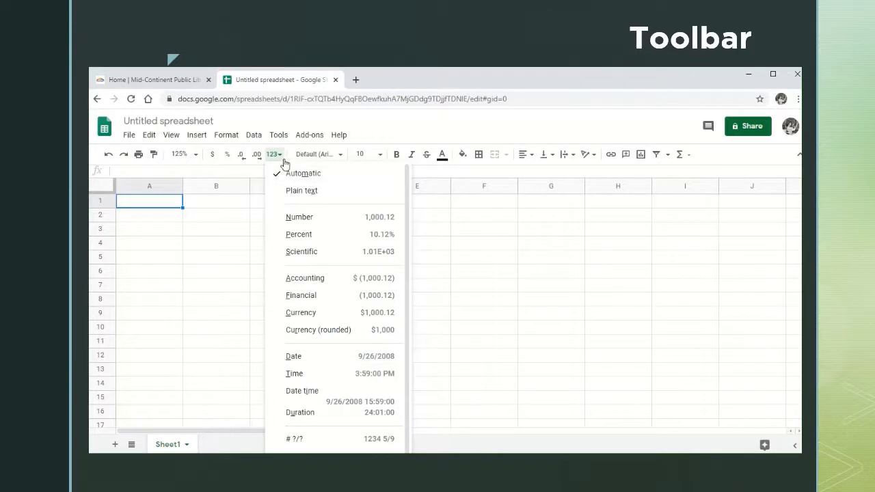
pyautogui.click(273, 153)
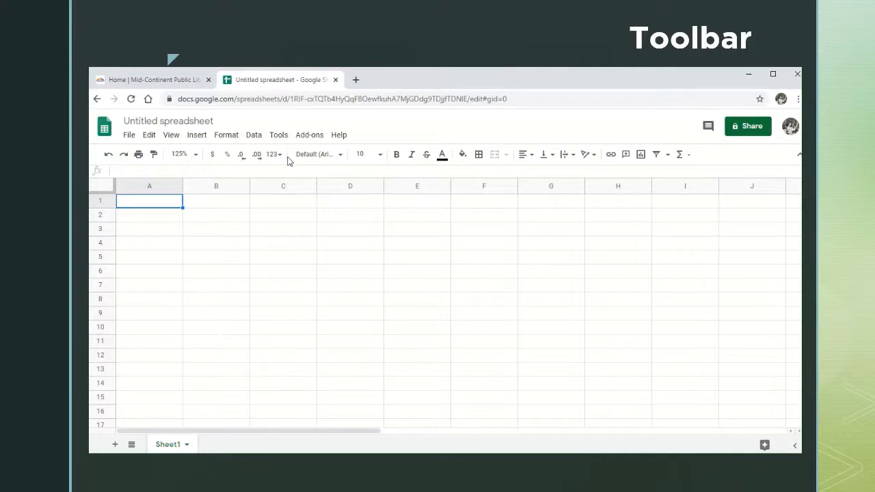
pyautogui.moveTo(330, 168)
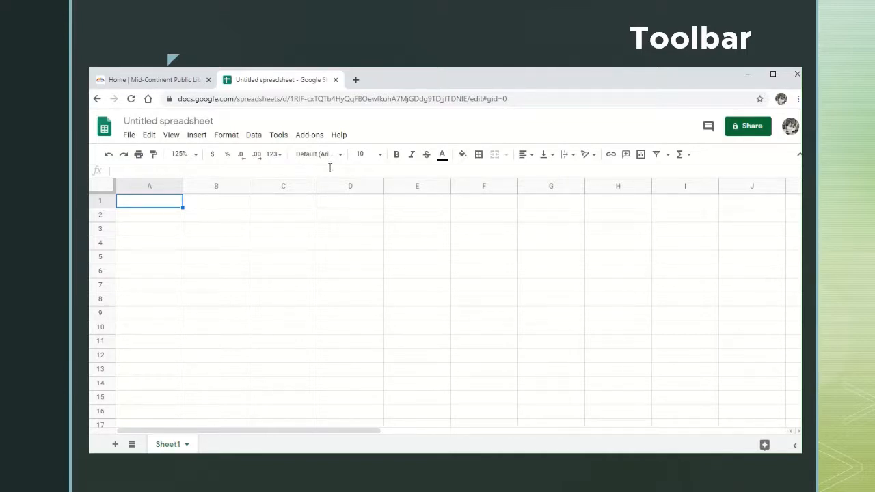
pyautogui.moveTo(318, 154)
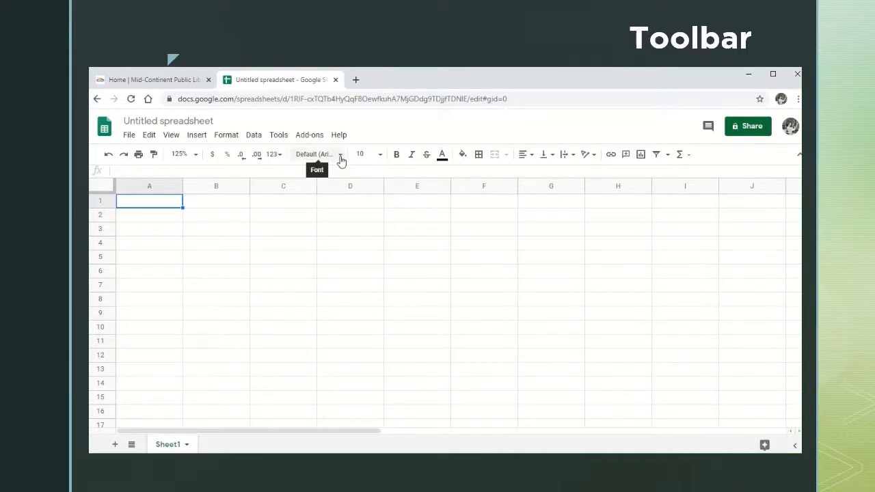
pyautogui.moveTo(161, 204)
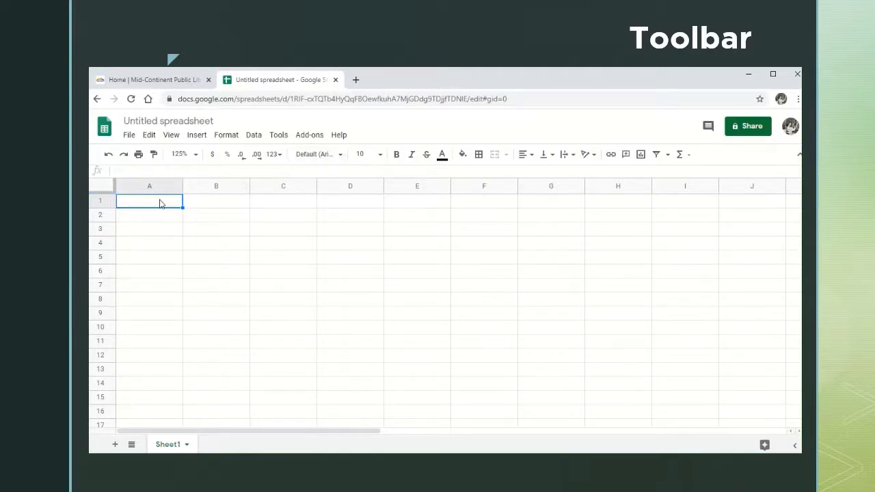
# Step: Enter the word 'hello' into cell A1
pyautogui.write('hel')
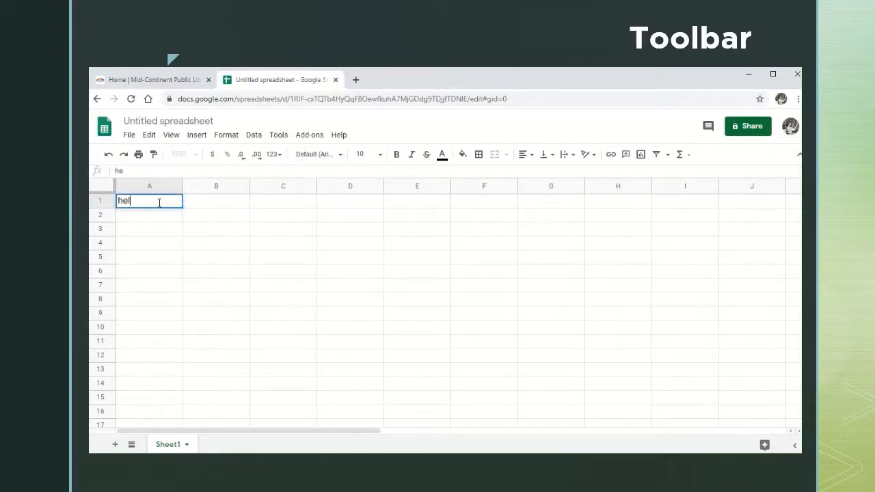
pyautogui.write('l')
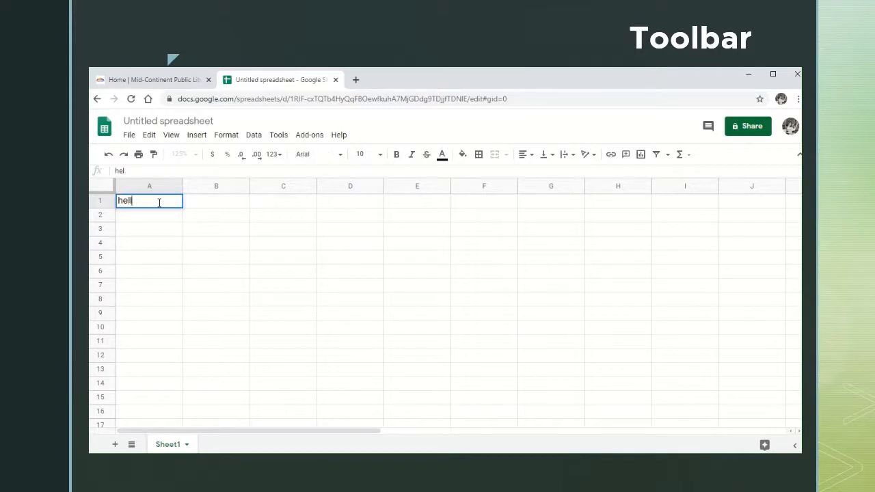
pyautogui.press('enter')
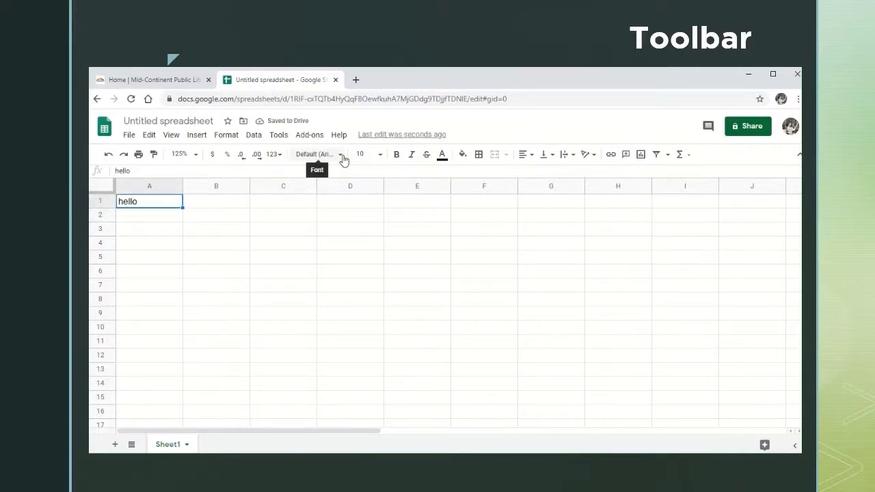
# Step: Change the font of 'hello' in A1 from Arial to Permanent Marker
pyautogui.click(318, 154)
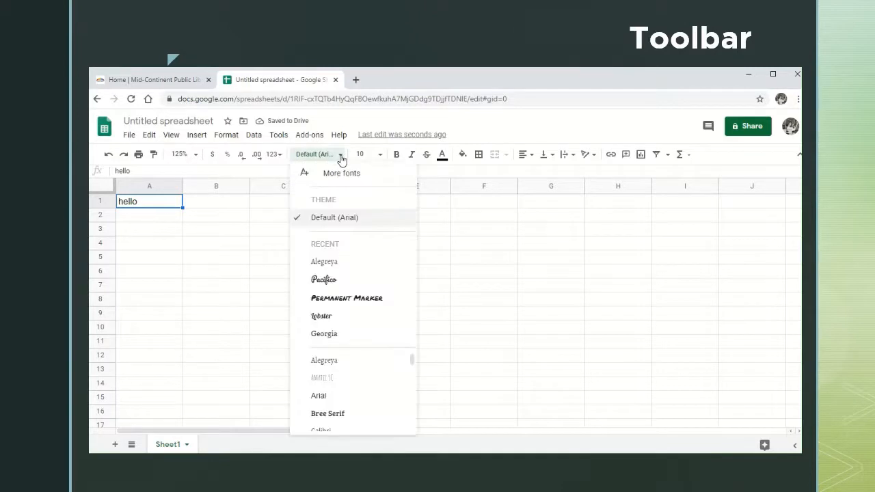
pyautogui.moveTo(344, 270)
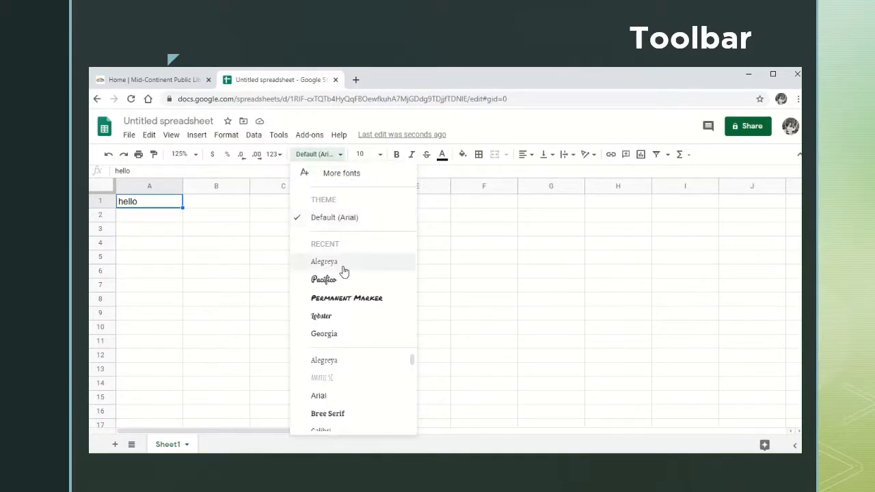
pyautogui.moveTo(345, 333)
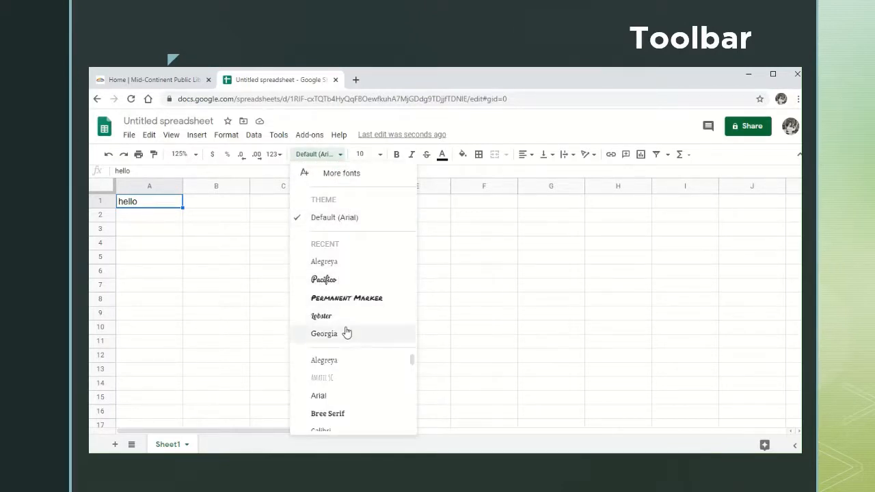
pyautogui.moveTo(411, 361)
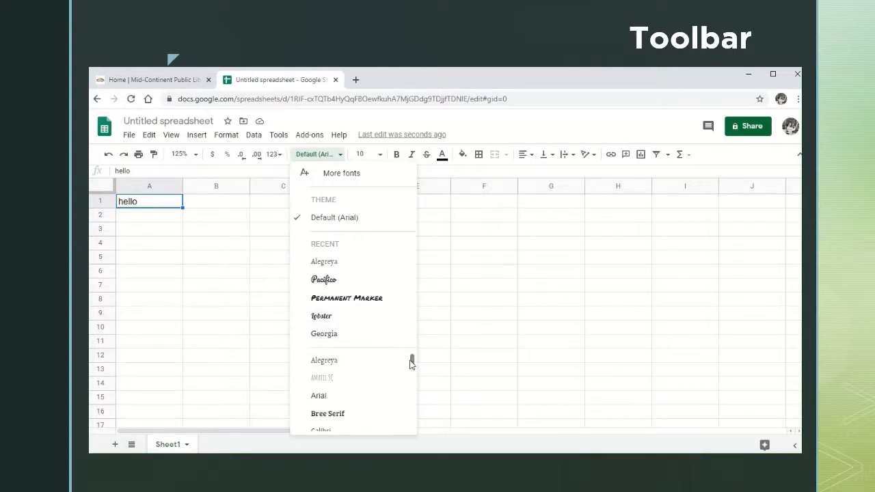
pyautogui.scroll(-3)
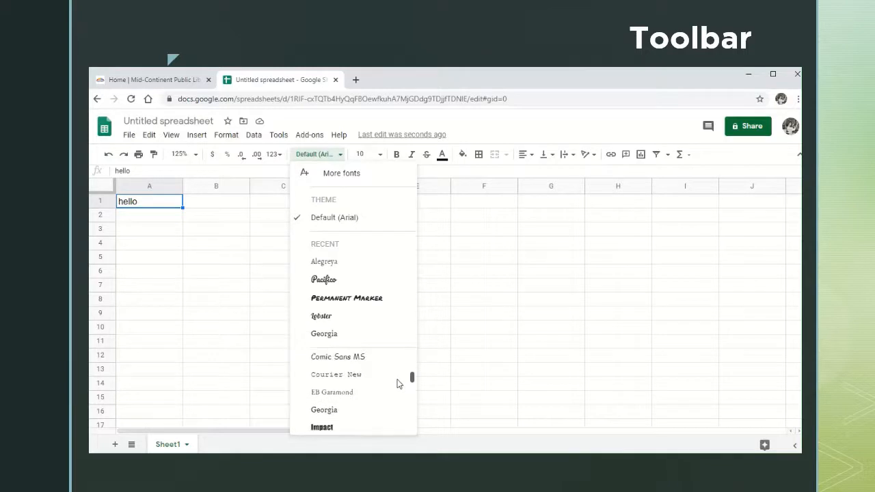
pyautogui.scroll(-3)
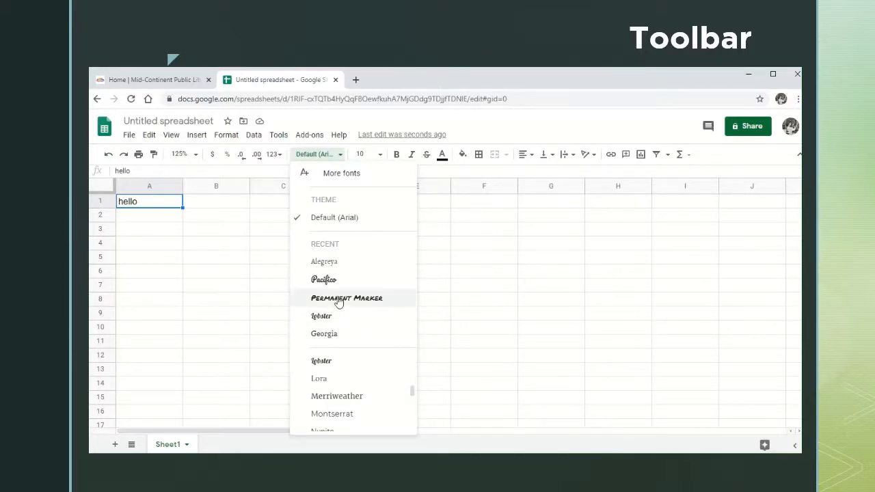
pyautogui.click(347, 299)
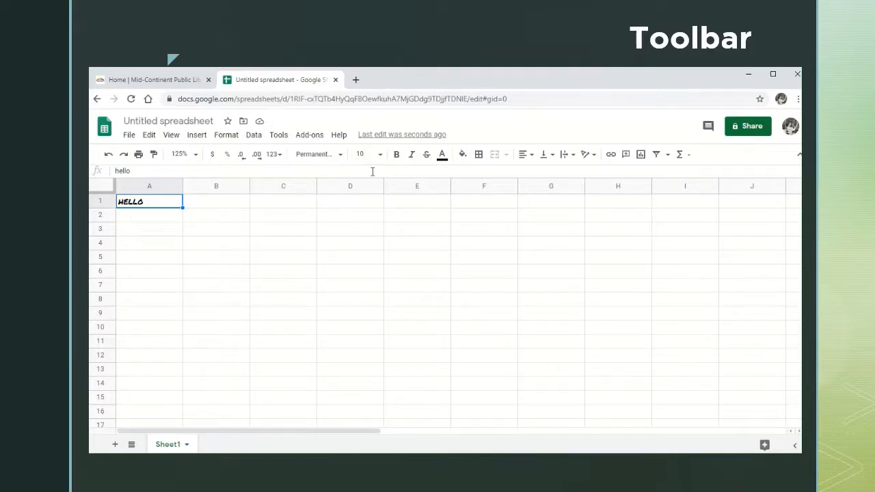
pyautogui.moveTo(370, 154)
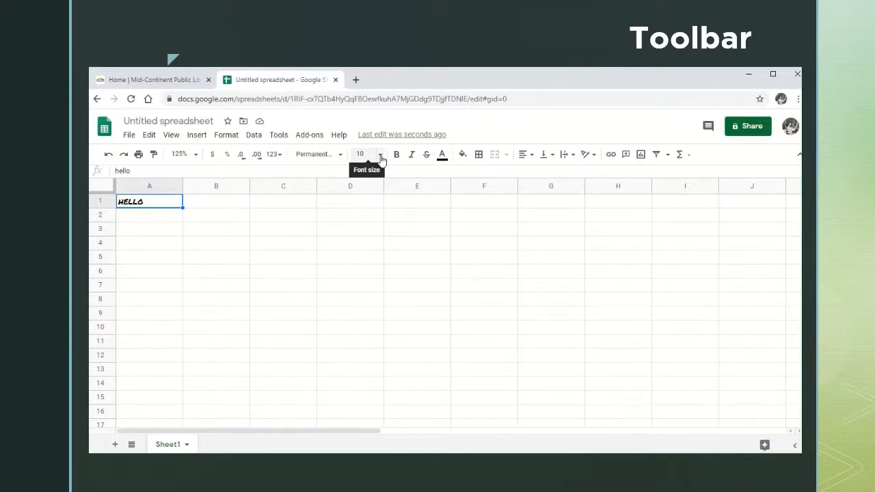
# Step: Set the font size of the A1 text to 12
pyautogui.click(374, 154)
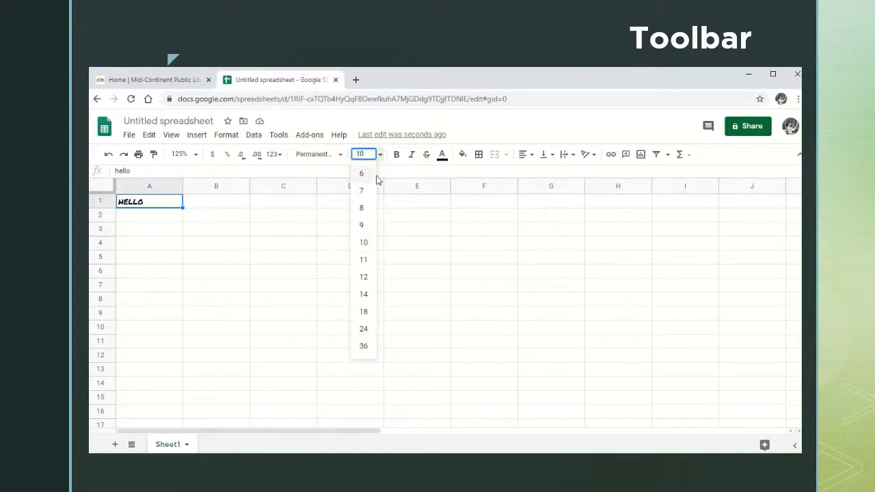
pyautogui.moveTo(365, 282)
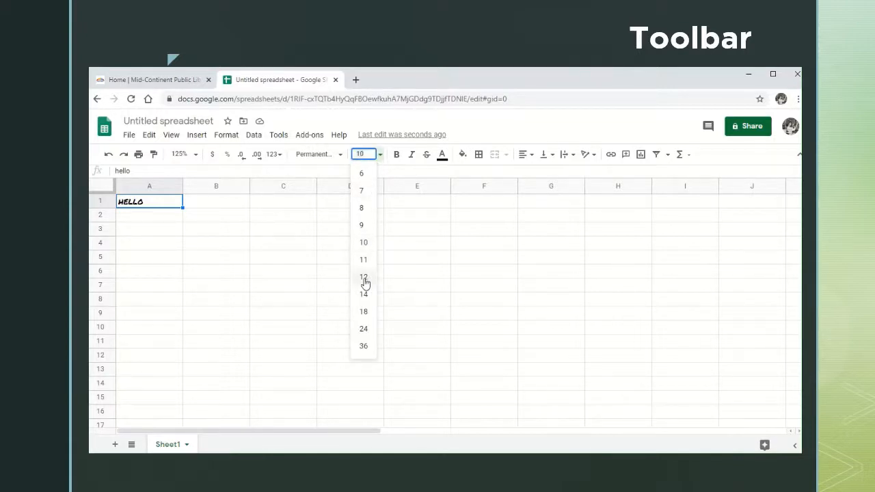
pyautogui.moveTo(364, 279)
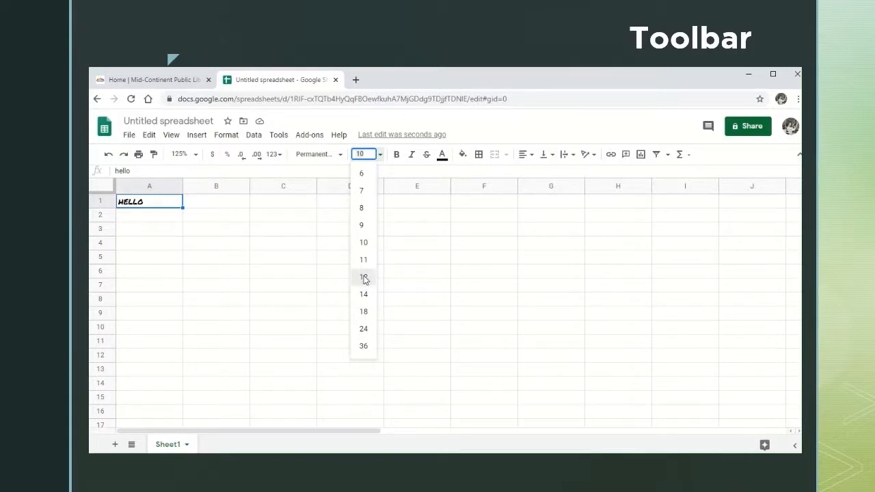
pyautogui.click(363, 277)
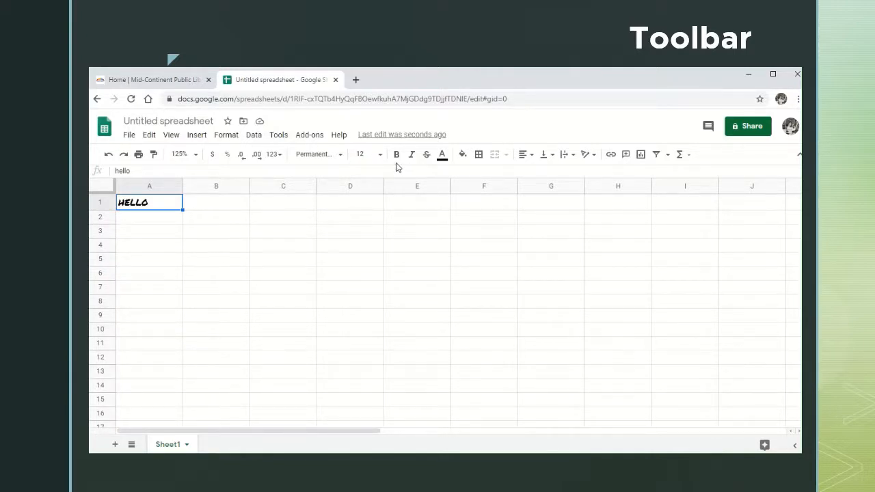
pyautogui.moveTo(408, 167)
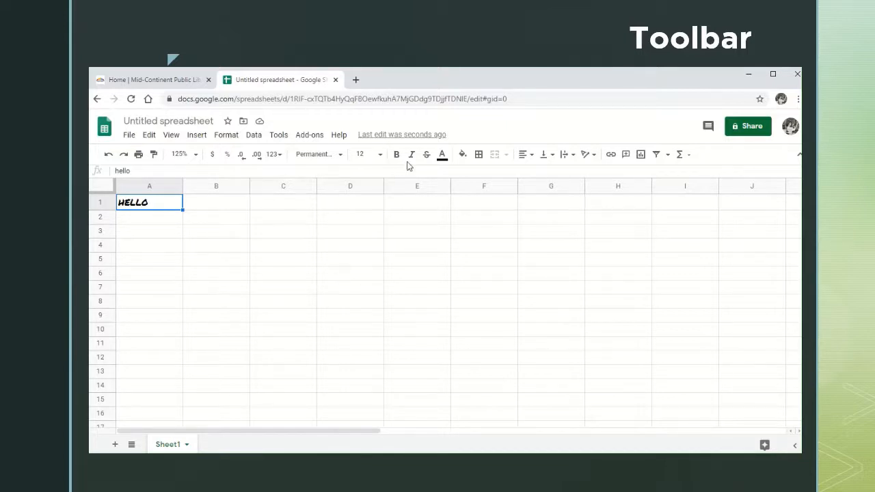
pyautogui.moveTo(426, 154)
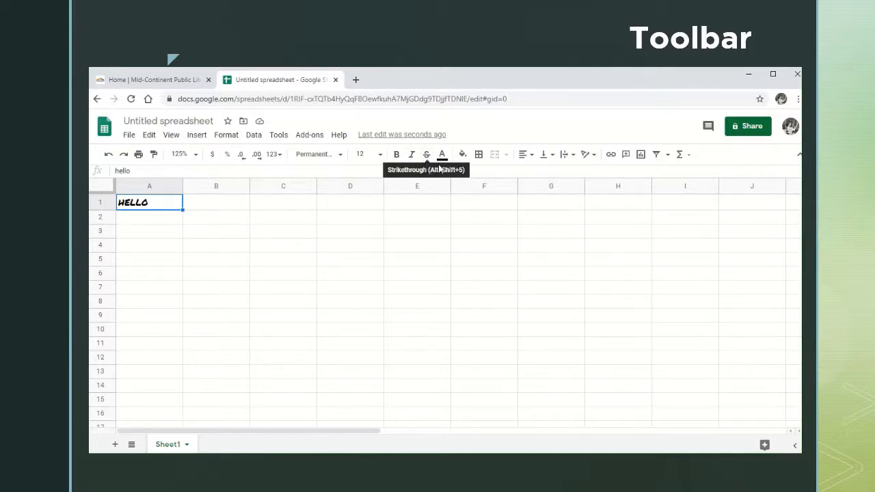
pyautogui.moveTo(443, 154)
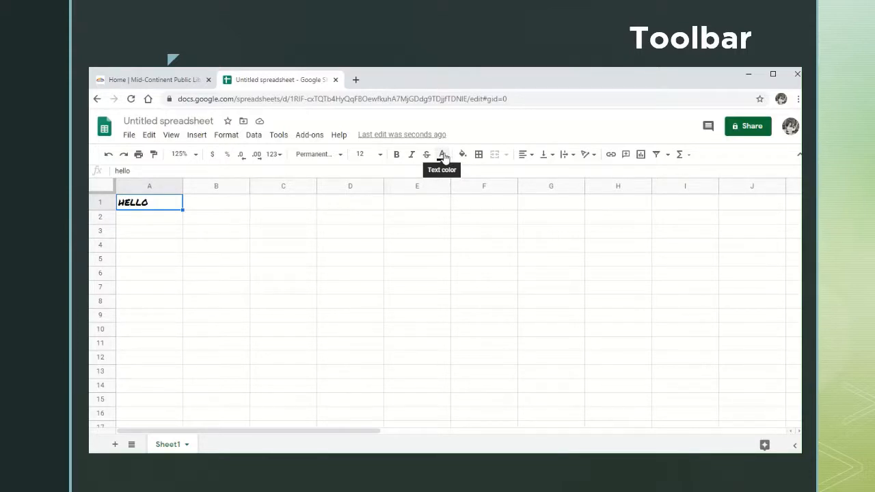
# Step: Color the HELLO text in A1 blue with the Text color palette
pyautogui.click(441, 154)
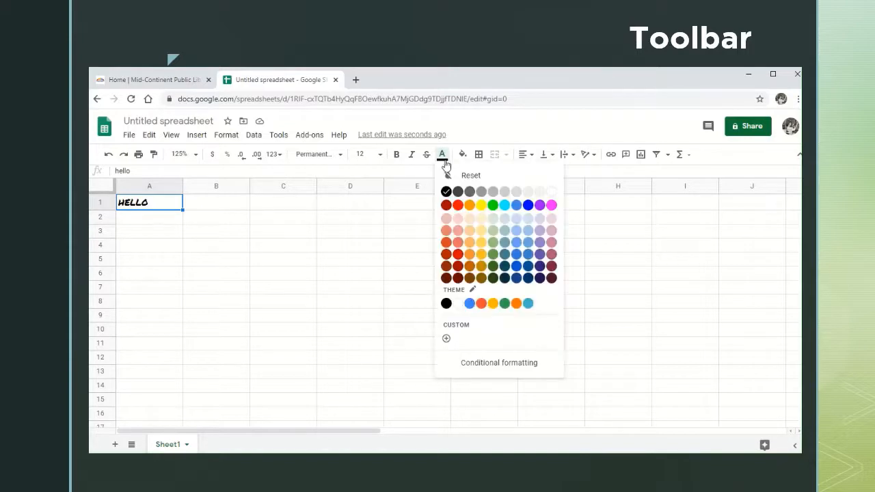
pyautogui.moveTo(527, 238)
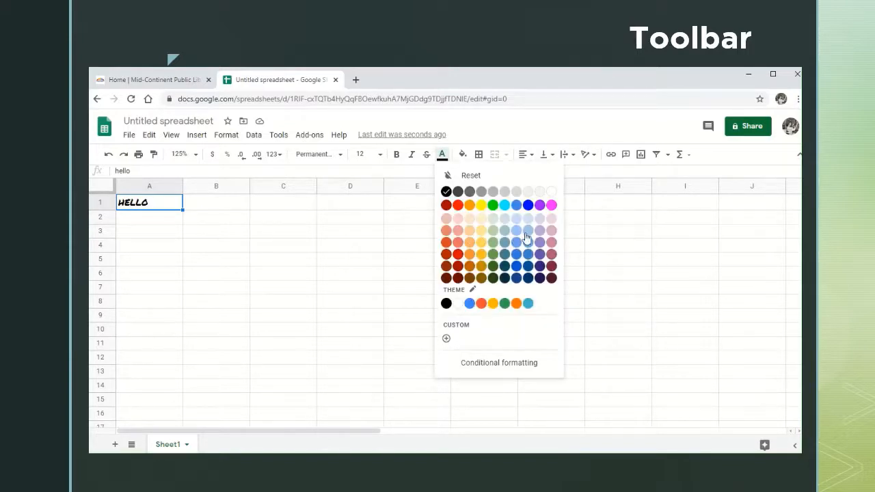
pyautogui.moveTo(511, 238)
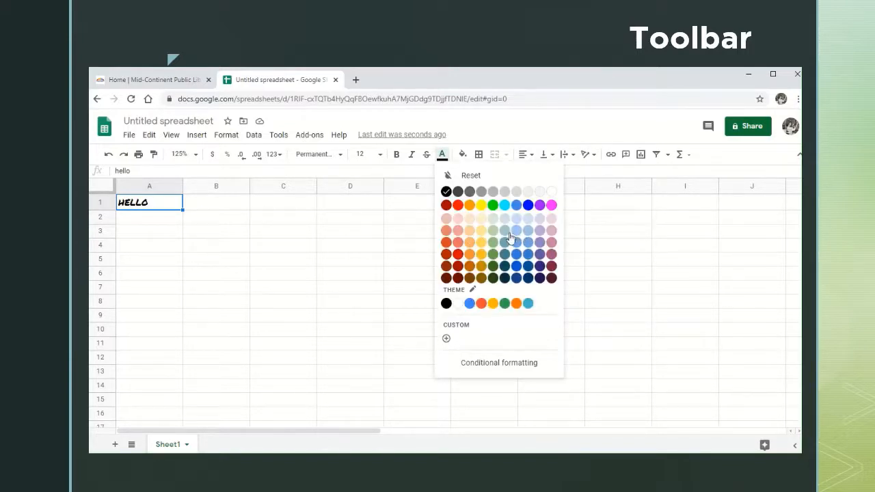
pyautogui.moveTo(483, 230)
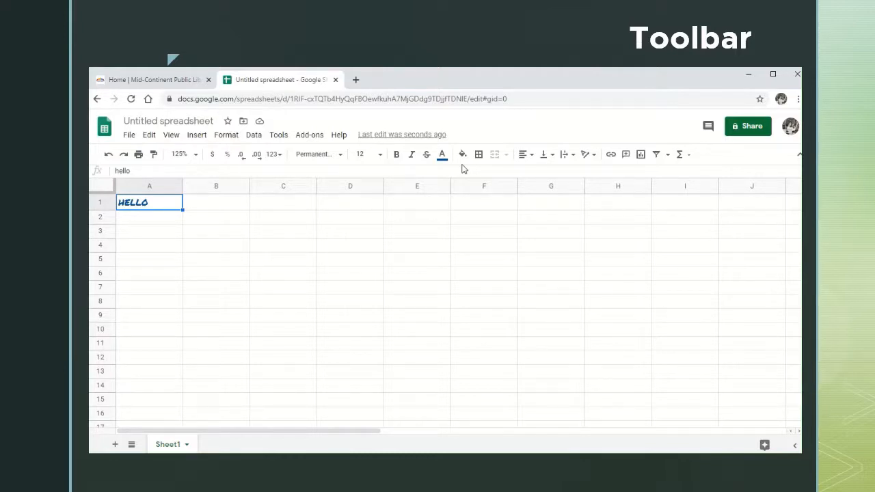
pyautogui.click(463, 154)
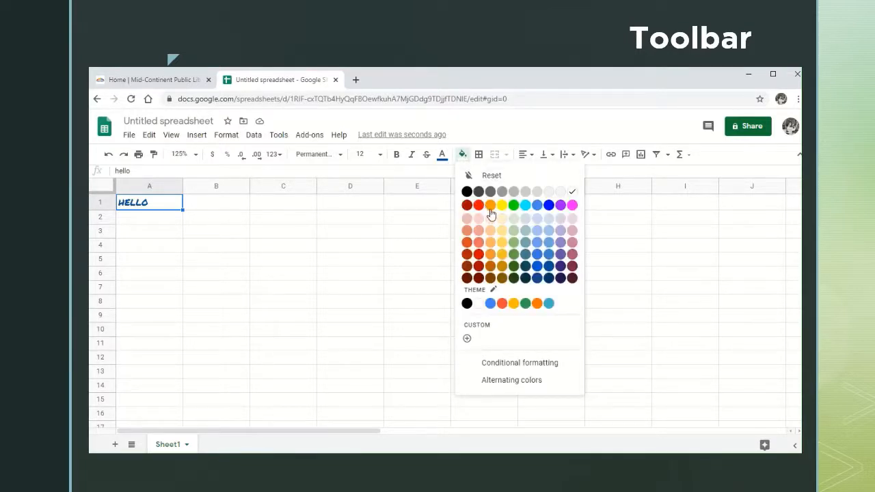
pyautogui.moveTo(502, 225)
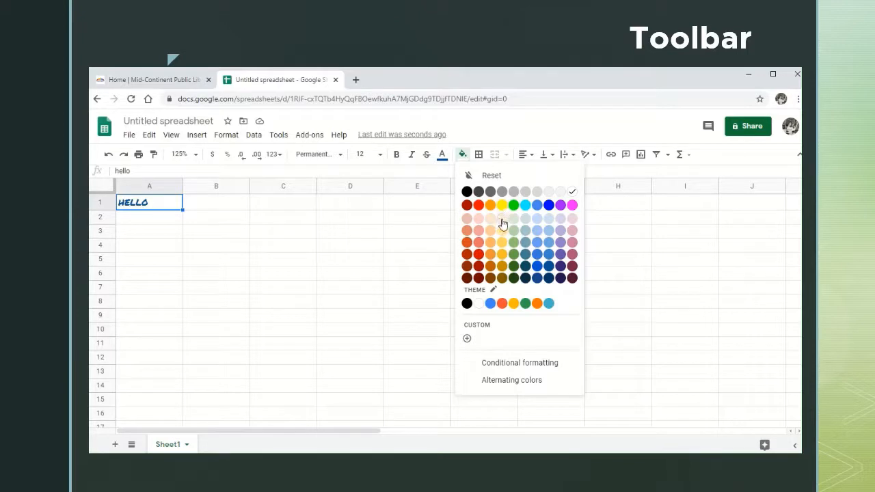
pyautogui.moveTo(503, 231)
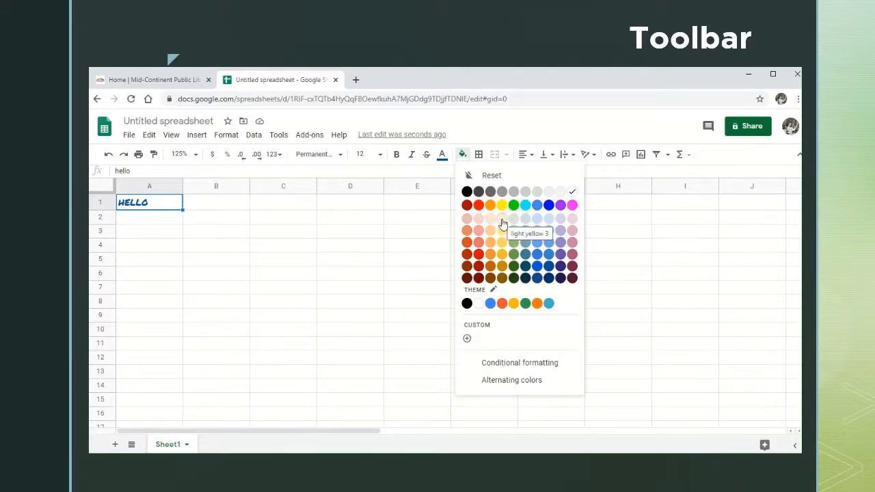
# Step: Fill cell A1 behind HELLO with light yellow 3
pyautogui.click(502, 218)
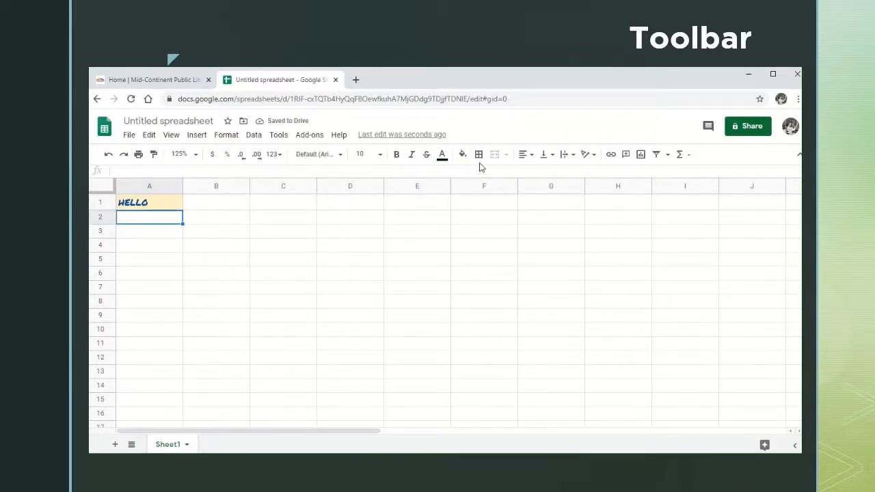
pyautogui.moveTo(479, 154)
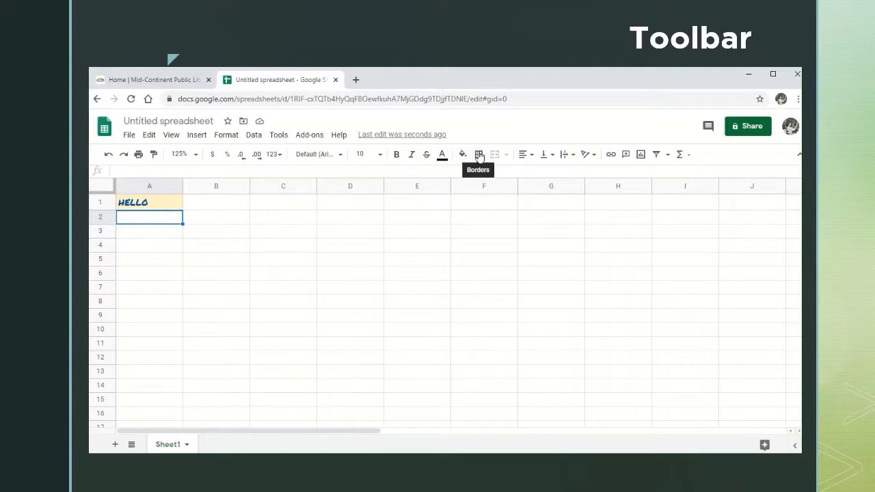
pyautogui.moveTo(479, 157)
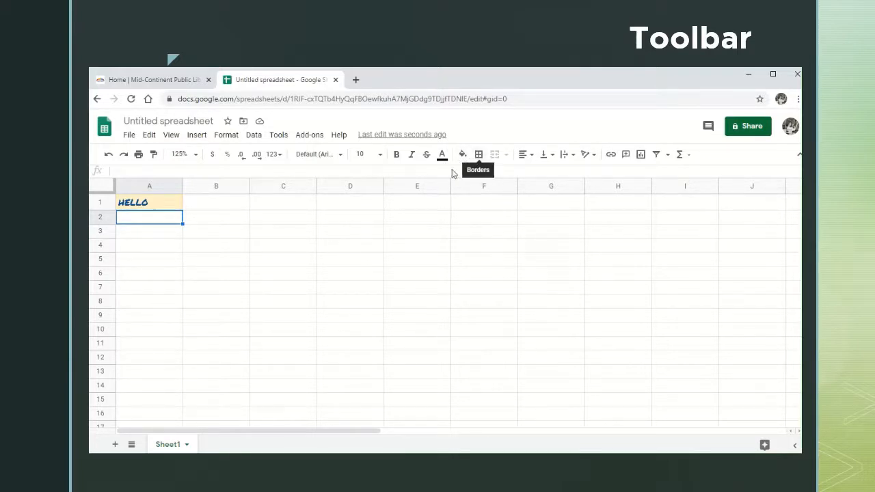
pyautogui.moveTo(311, 223)
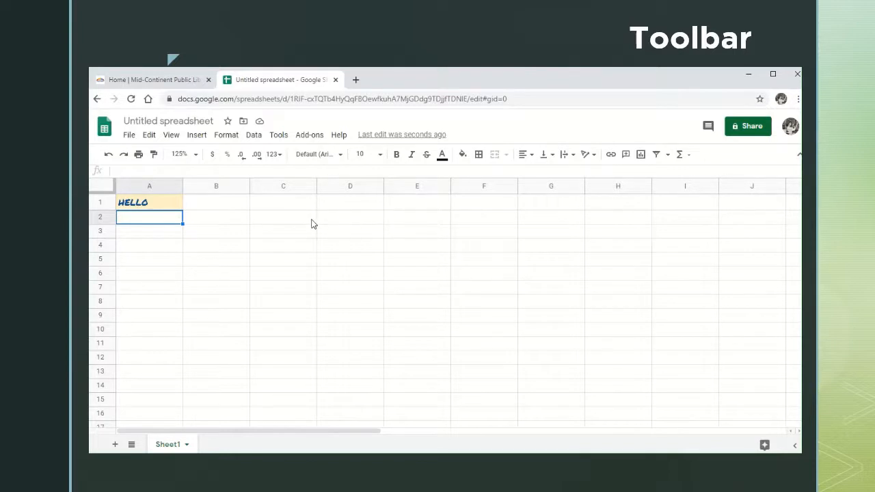
pyautogui.click(284, 231)
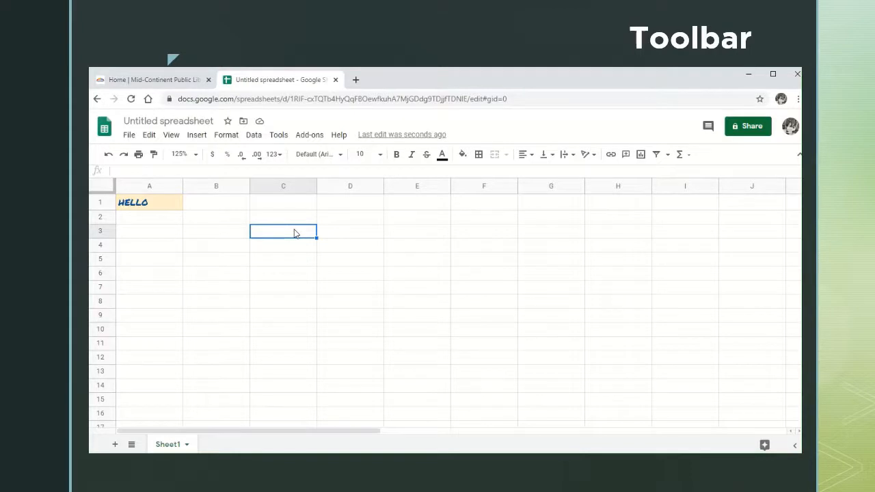
# Step: Enter 123 into cell C3 and reselect C3
pyautogui.write('123')
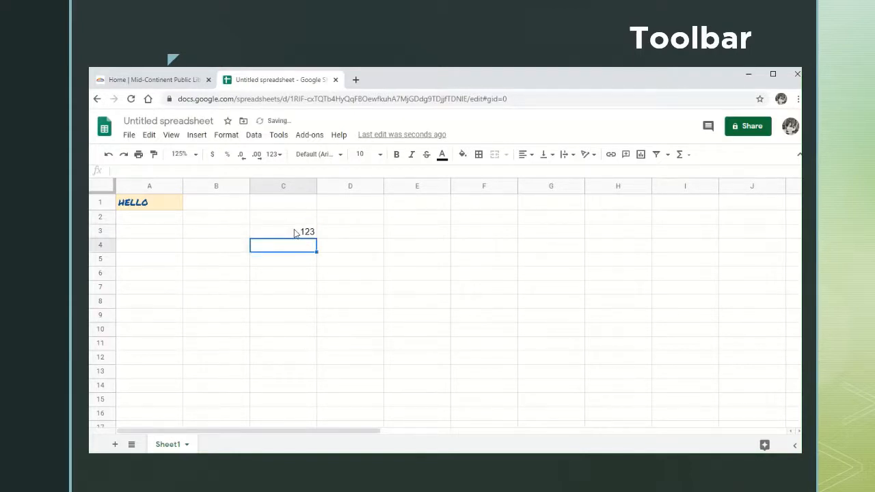
pyautogui.click(283, 231)
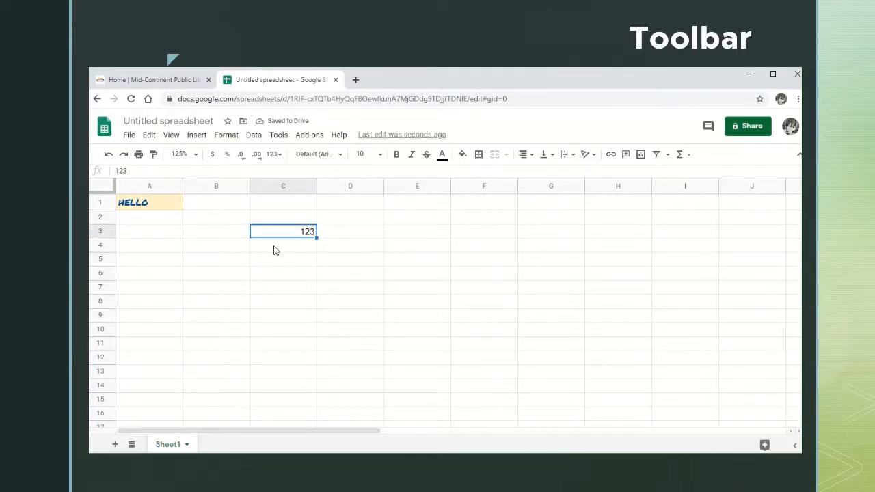
pyautogui.moveTo(478, 154)
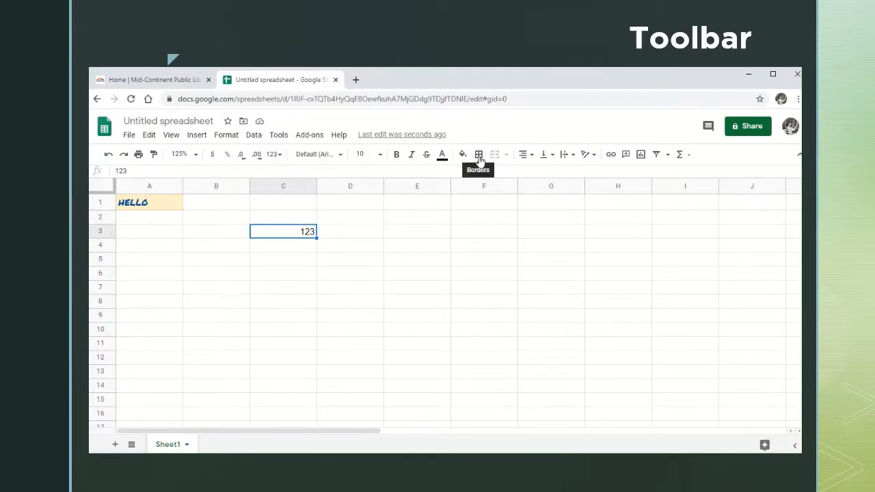
# Step: Apply all borders around cell C3
pyautogui.click(478, 154)
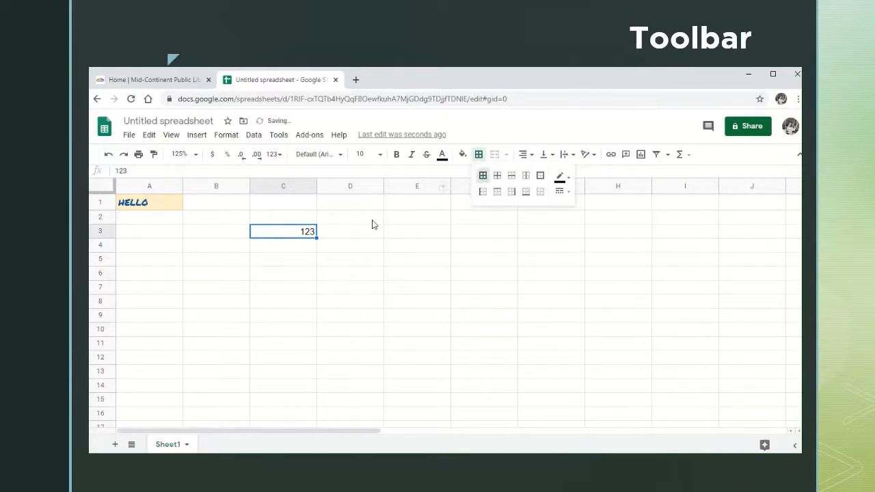
pyautogui.moveTo(483, 176)
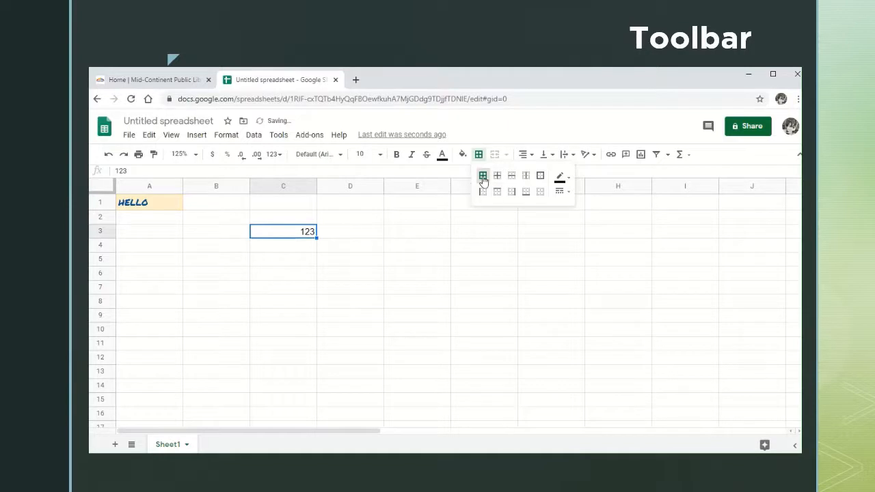
pyautogui.click(483, 175)
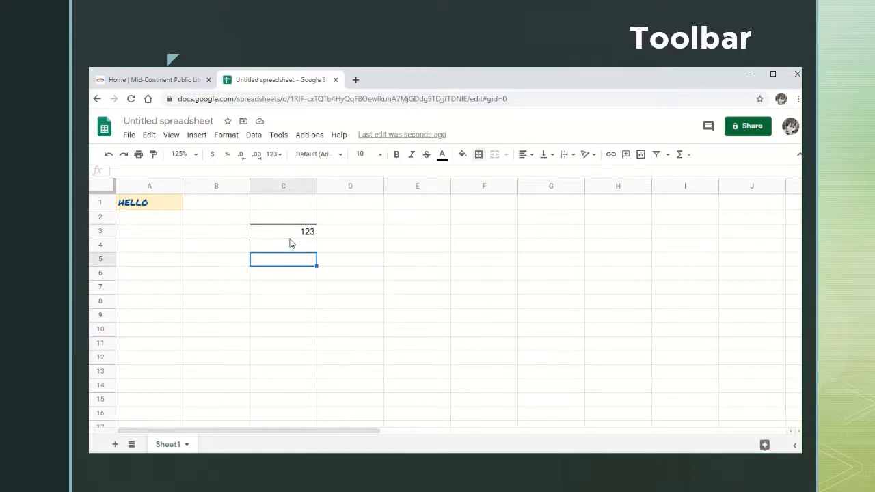
pyautogui.moveTo(311, 245)
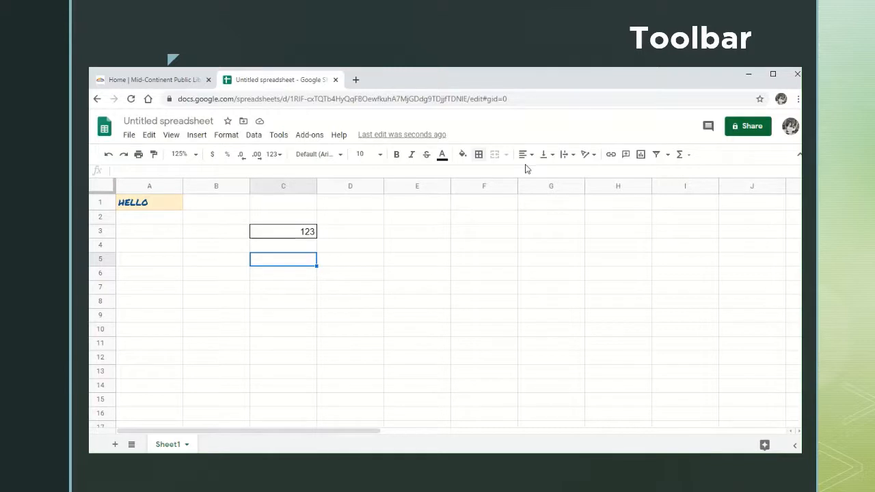
# Step: Left-align the 123 in cell C3
pyautogui.click(283, 231)
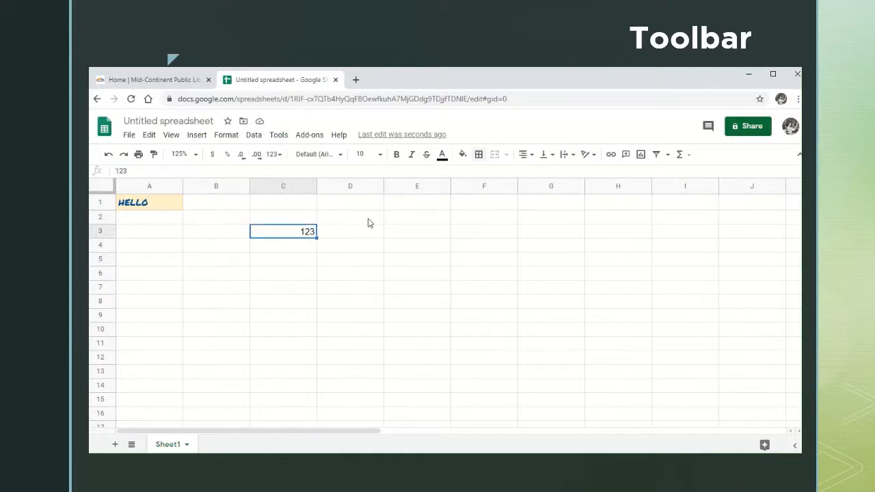
pyautogui.moveTo(523, 154)
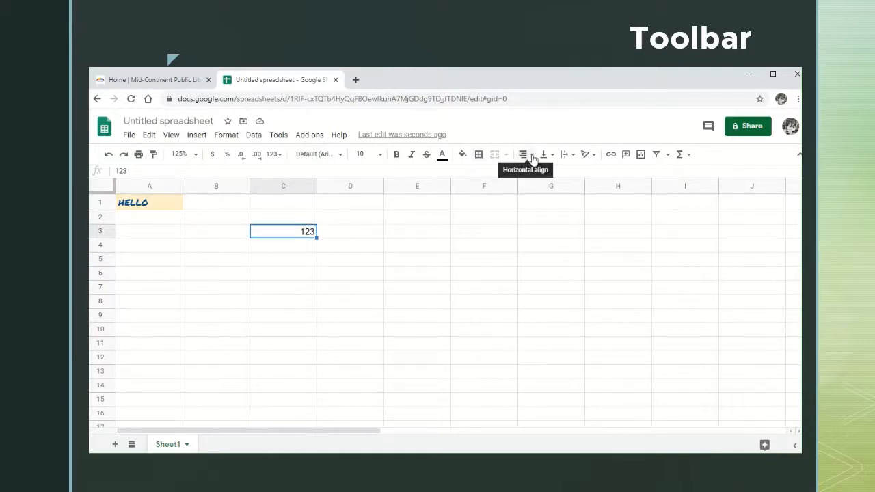
pyautogui.click(523, 154)
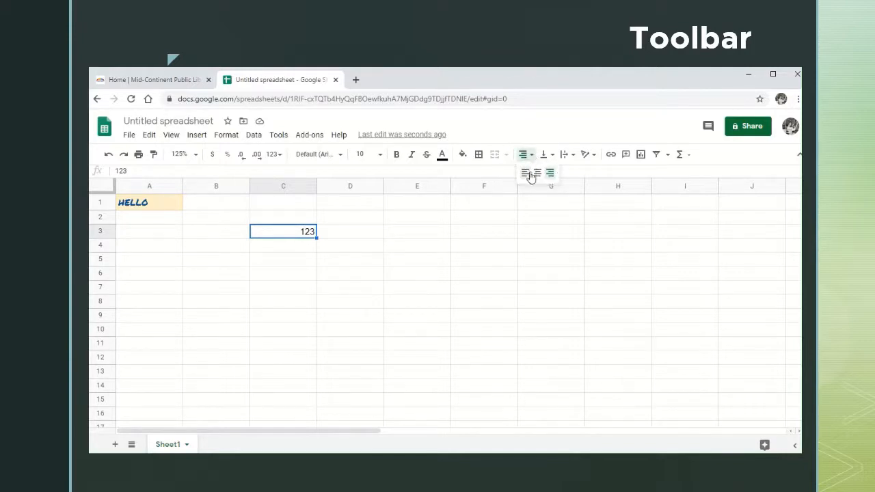
pyautogui.click(526, 173)
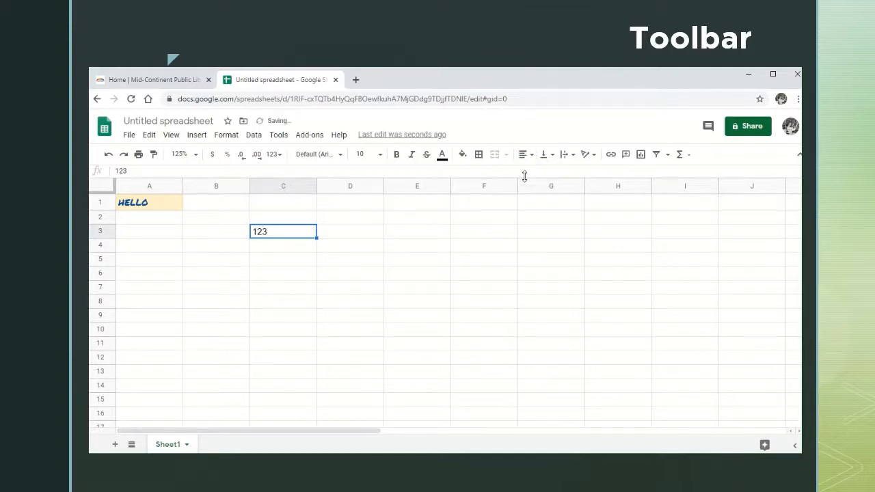
pyautogui.click(524, 154)
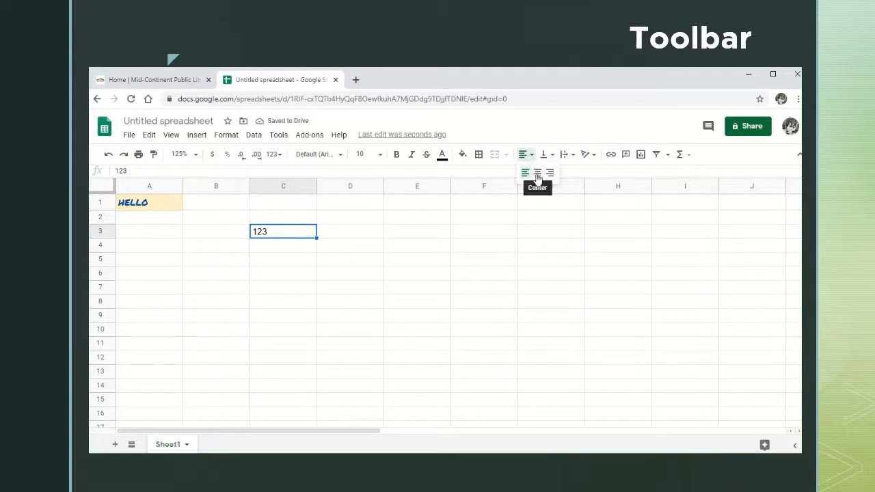
# Step: Set horizontal alignment of the 123 in C3 to Center
pyautogui.click(538, 173)
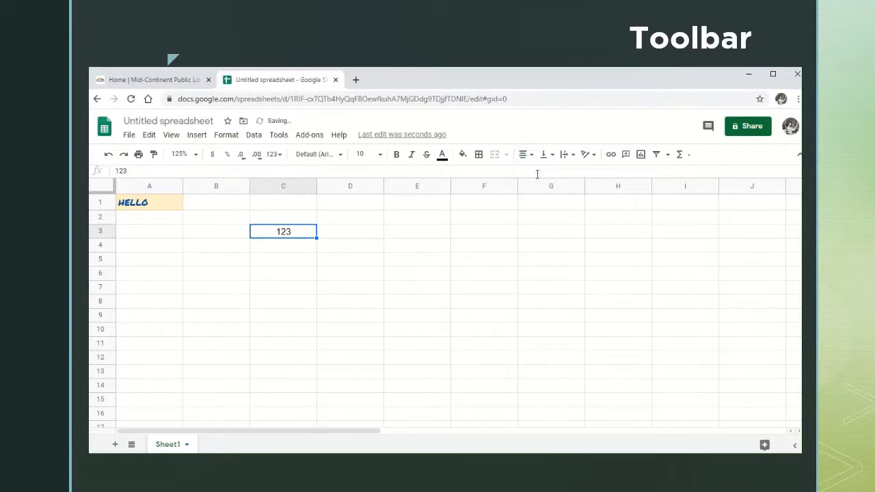
pyautogui.moveTo(546, 154)
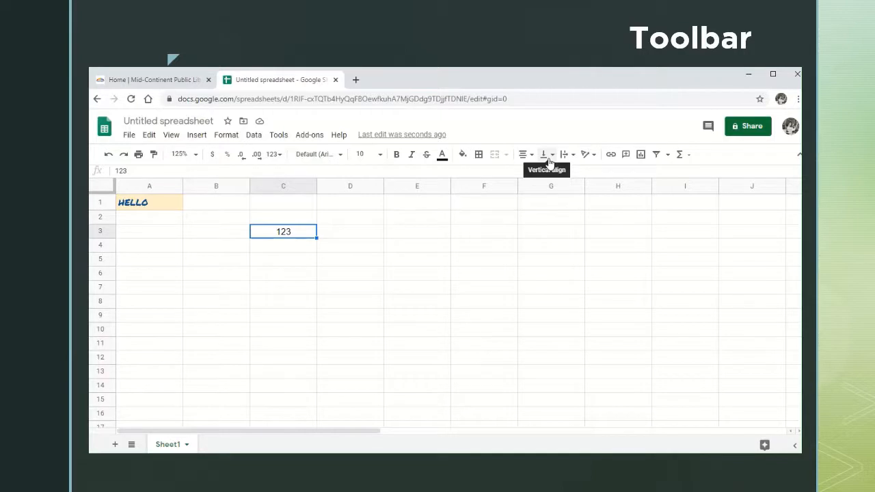
pyautogui.moveTo(565, 154)
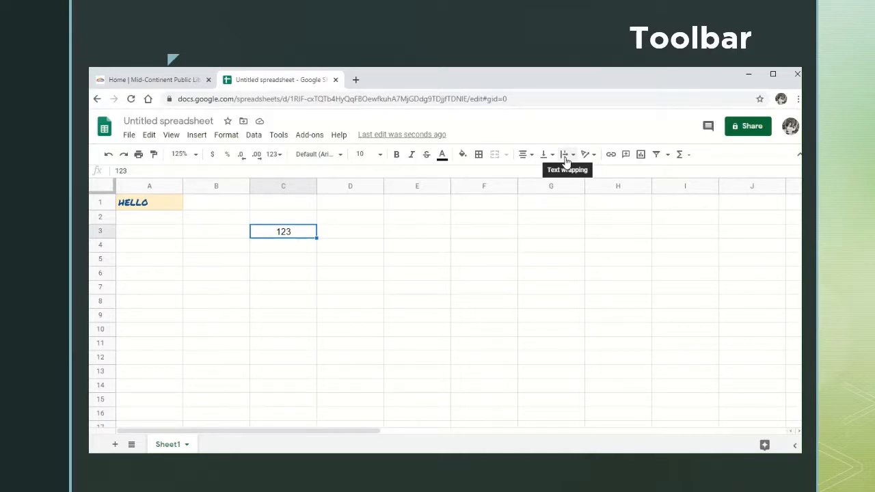
pyautogui.moveTo(590, 170)
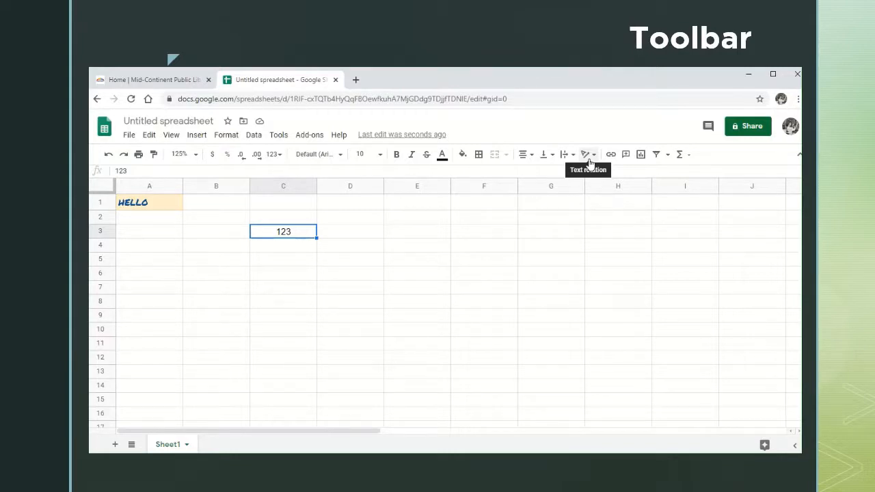
pyautogui.moveTo(611, 154)
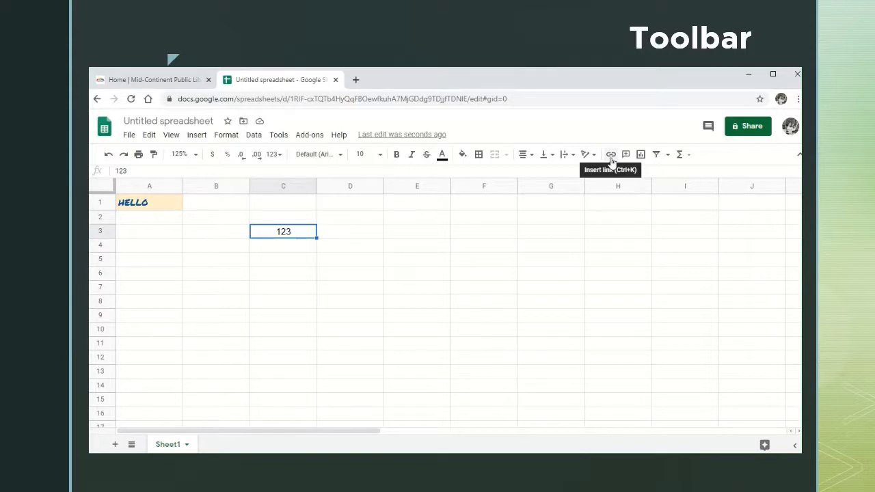
pyautogui.moveTo(641, 154)
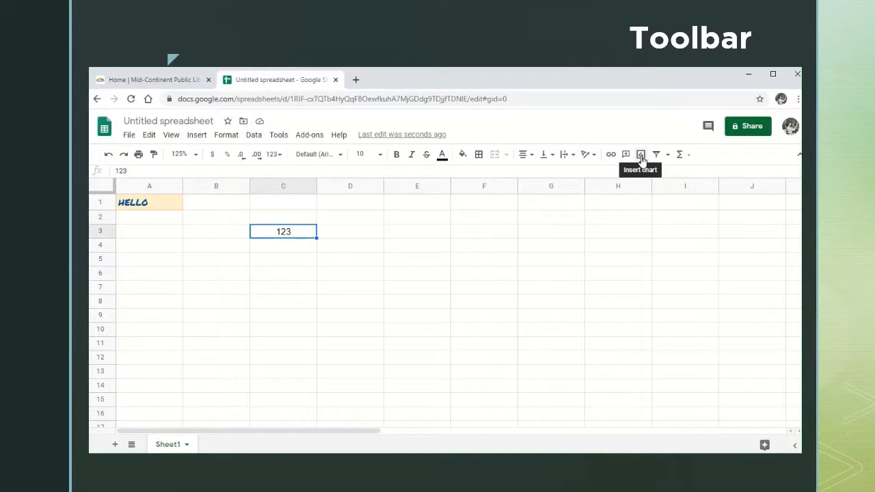
pyautogui.moveTo(657, 154)
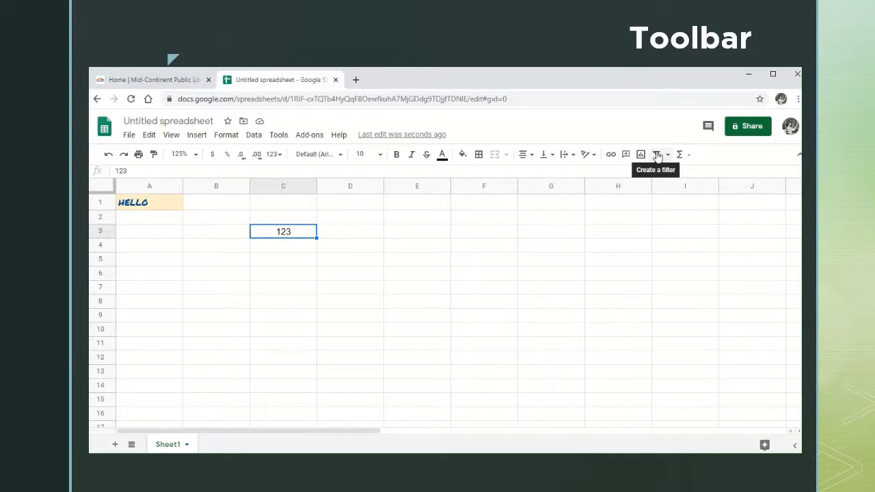
pyautogui.moveTo(680, 154)
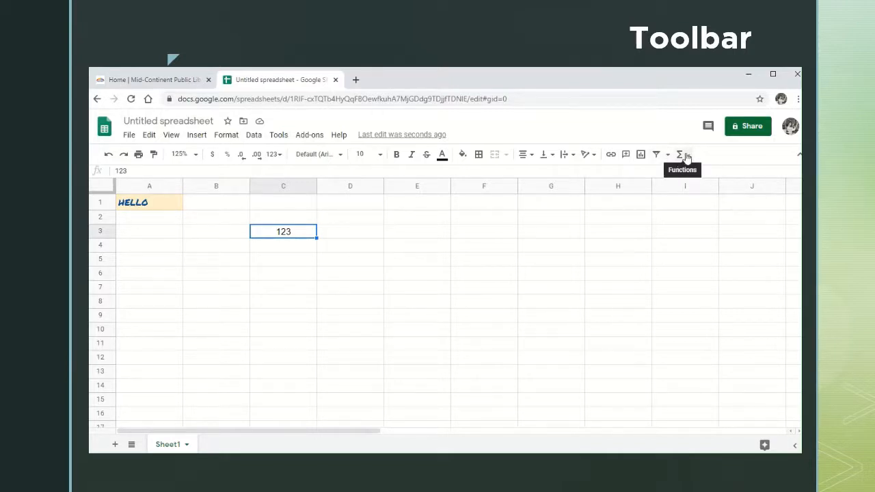
pyautogui.click(679, 154)
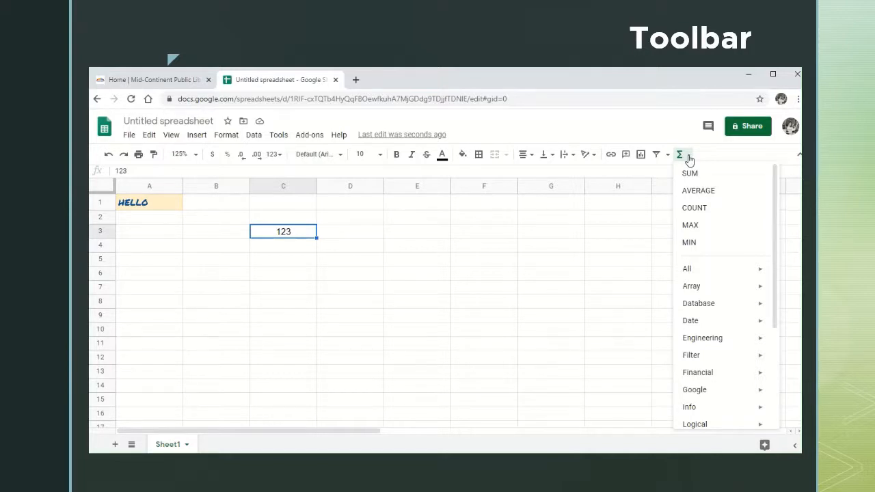
pyautogui.click(149, 202)
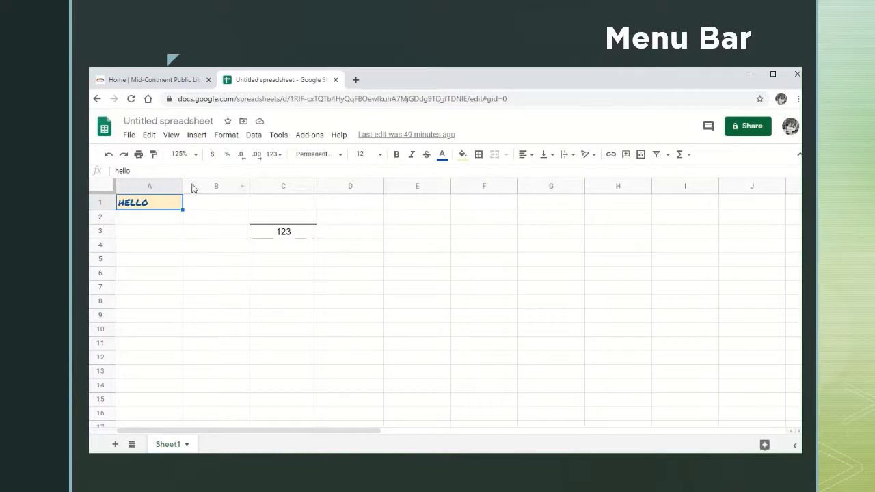
pyautogui.moveTo(128, 134)
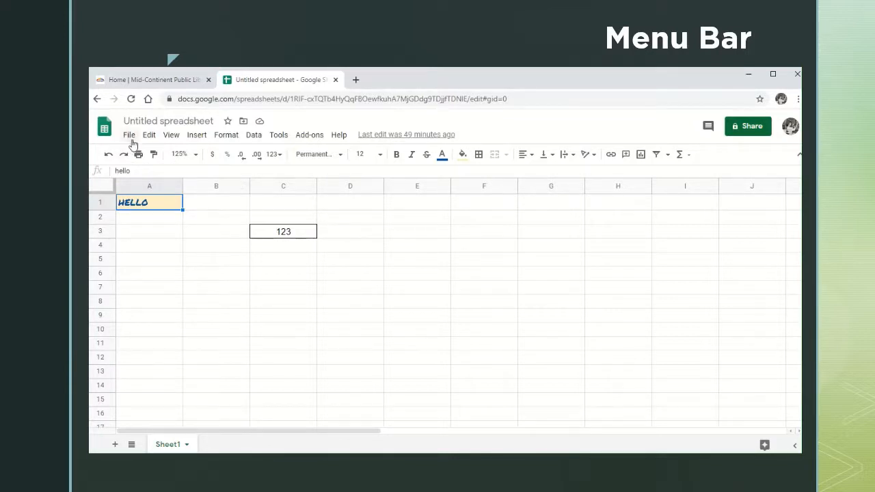
pyautogui.moveTo(147, 147)
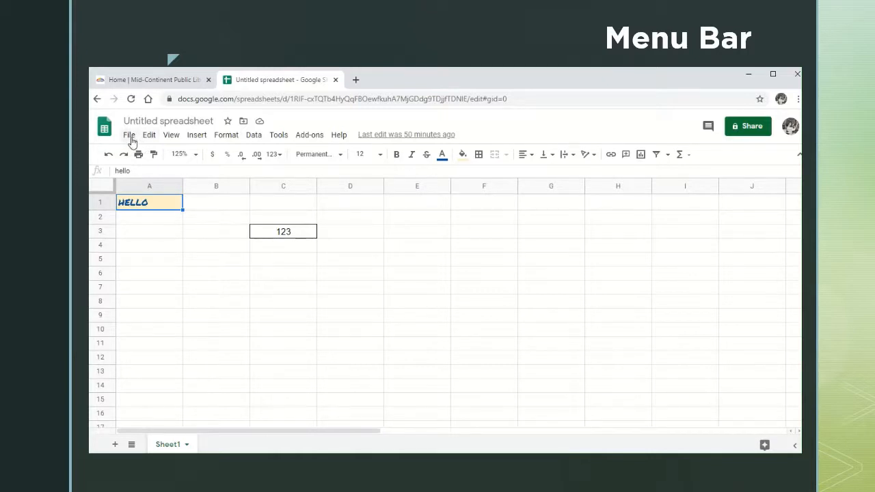
# Step: Open the File menu listing Share, New, Open, Import and Download
pyautogui.click(128, 134)
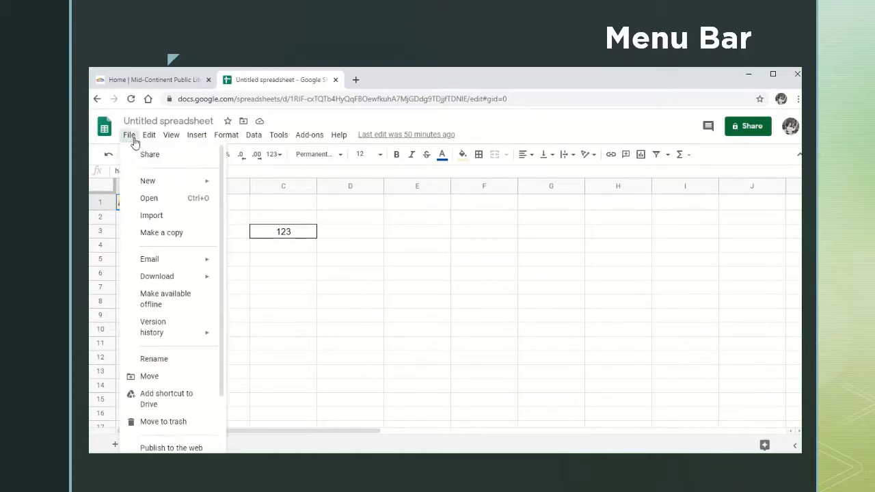
pyautogui.moveTo(147, 180)
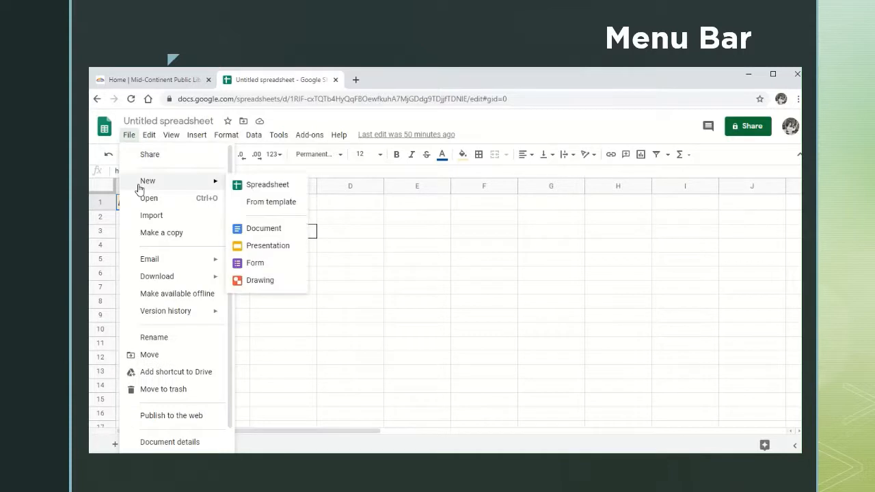
pyautogui.moveTo(134, 188)
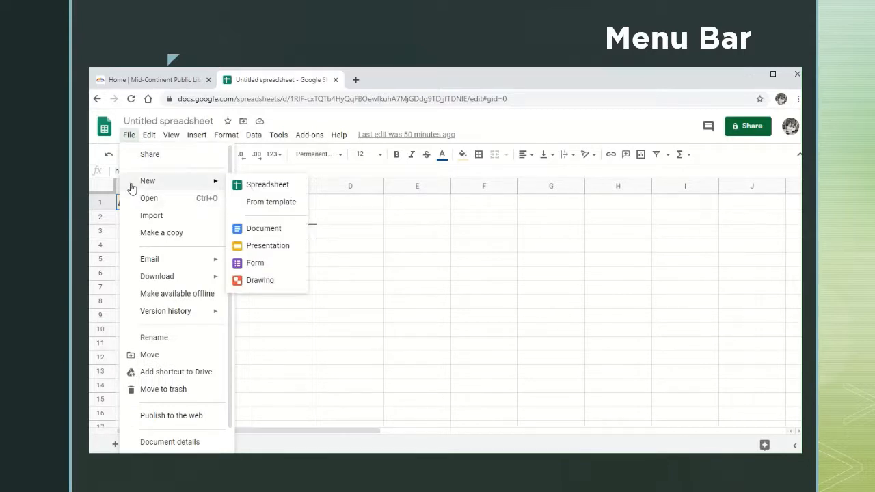
pyautogui.moveTo(130, 212)
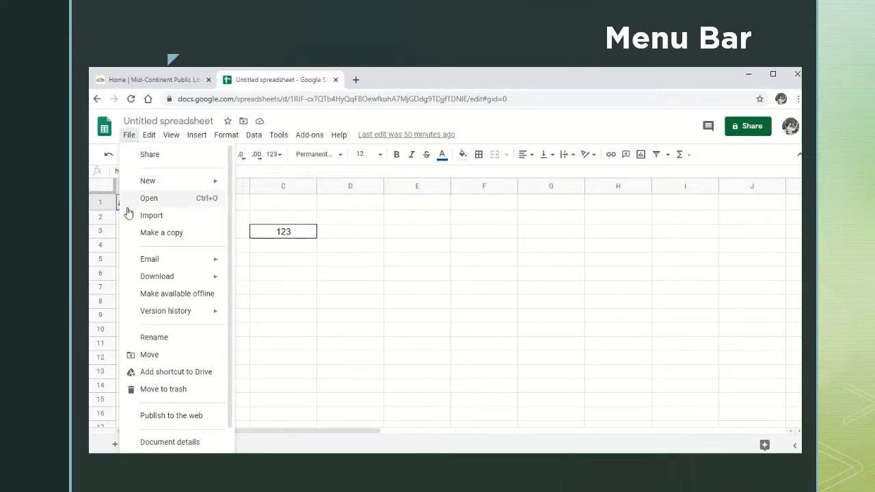
pyautogui.moveTo(135, 205)
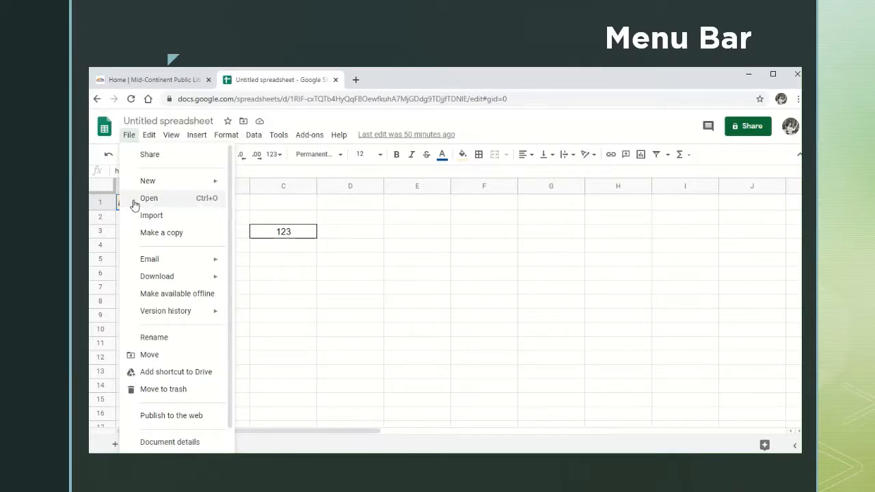
pyautogui.moveTo(149, 259)
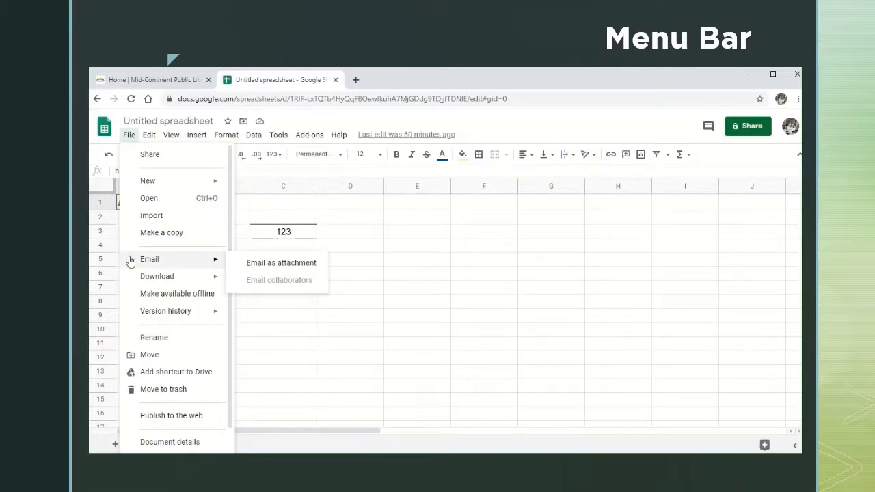
pyautogui.moveTo(154, 337)
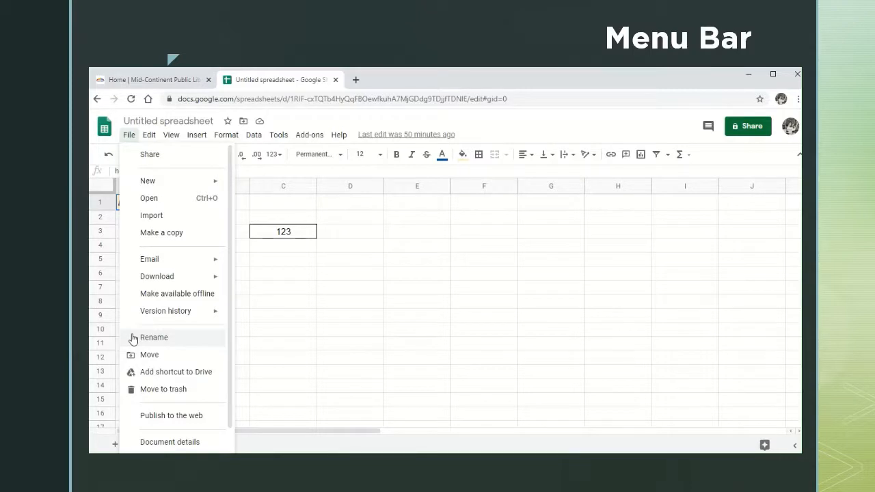
# Step: Open the Edit menu listing Undo, Cut, Copy, Paste and delete options
pyautogui.click(148, 135)
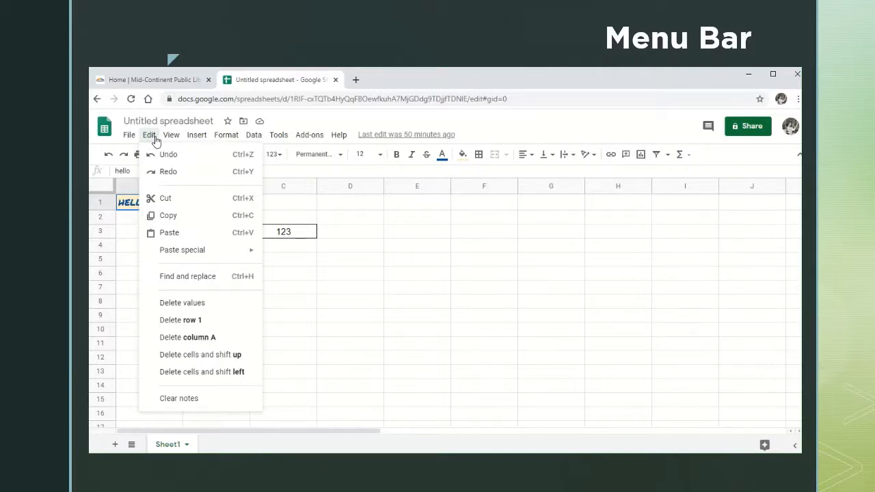
pyautogui.moveTo(157, 146)
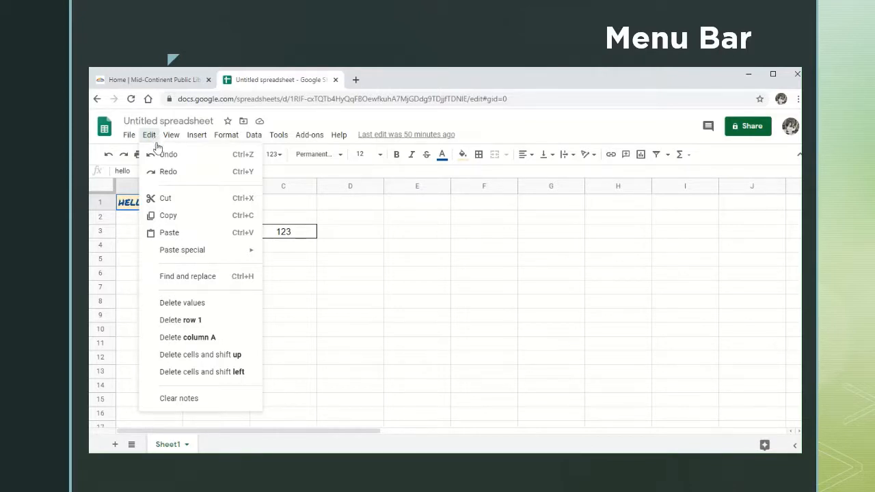
pyautogui.moveTo(193, 235)
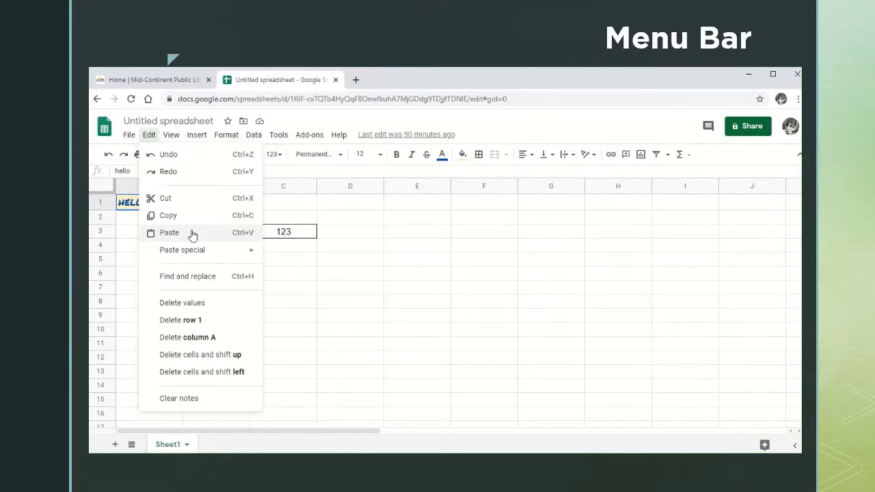
pyautogui.moveTo(202, 202)
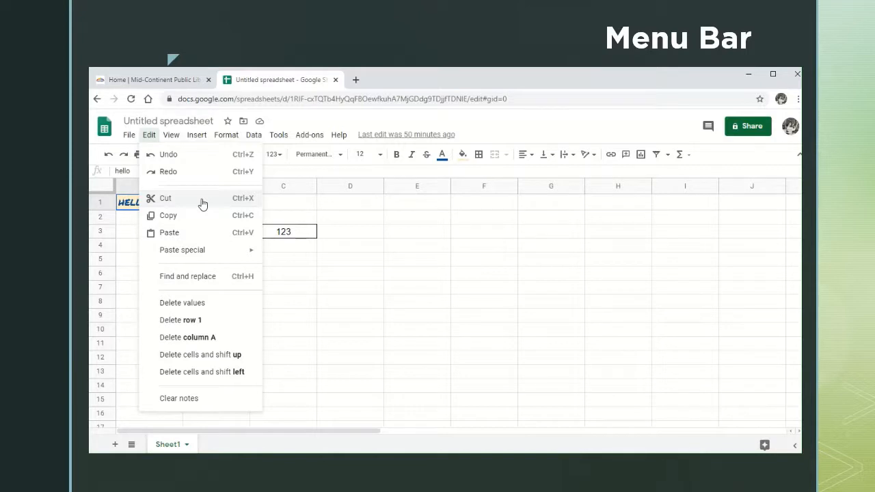
# Step: Open the View menu listing Freeze, Gridlines, Formula bar and Zoom
pyautogui.click(171, 135)
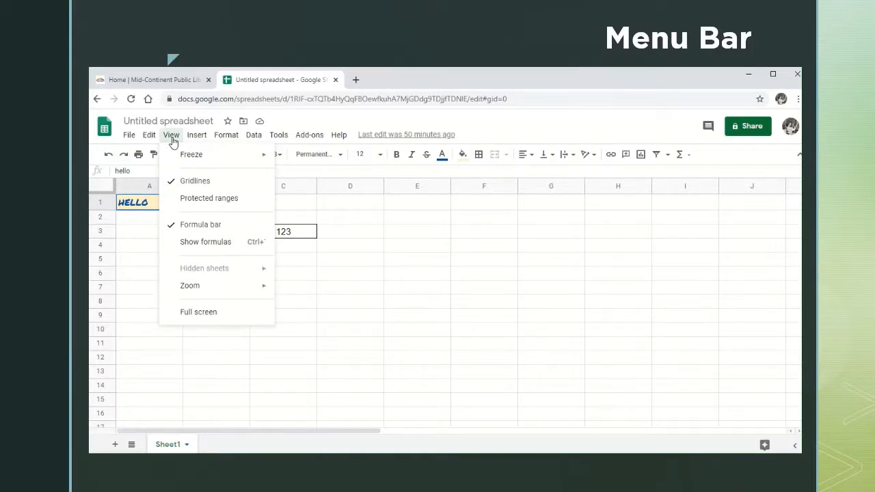
pyautogui.moveTo(219, 185)
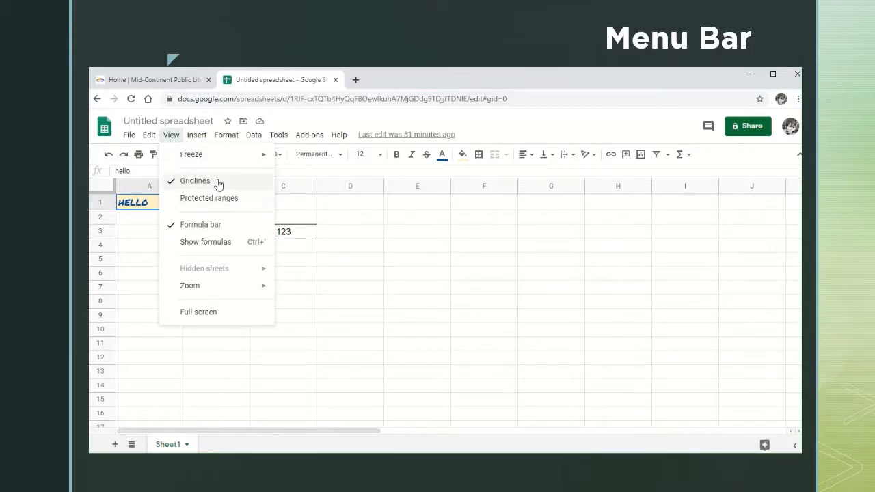
pyautogui.moveTo(218, 229)
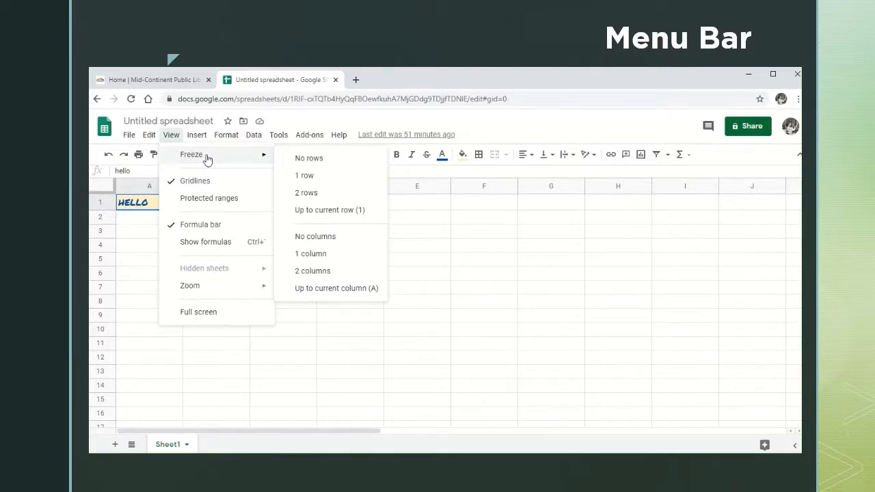
# Step: Open the Insert menu listing rows, columns, cells, chart and image
pyautogui.click(196, 135)
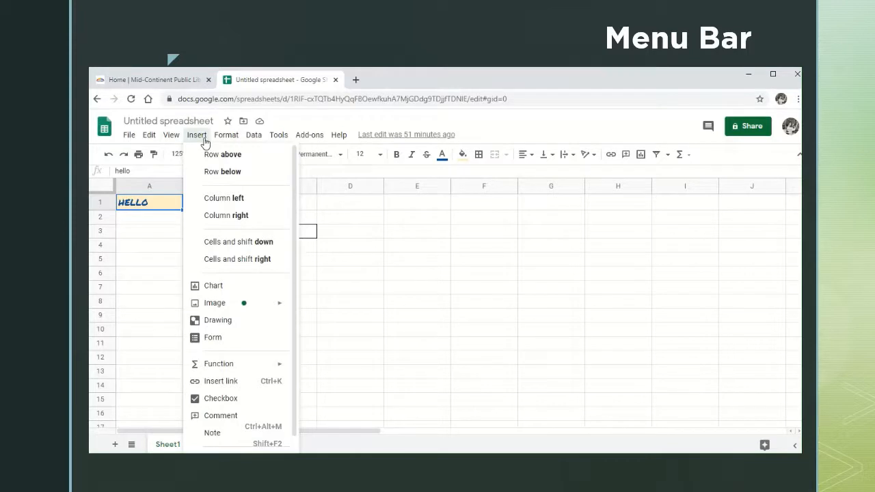
pyautogui.moveTo(224, 199)
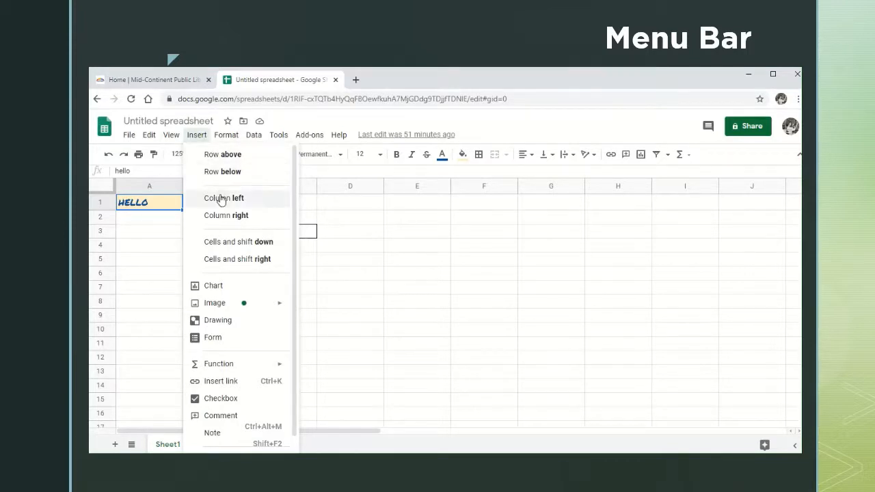
pyautogui.moveTo(196, 246)
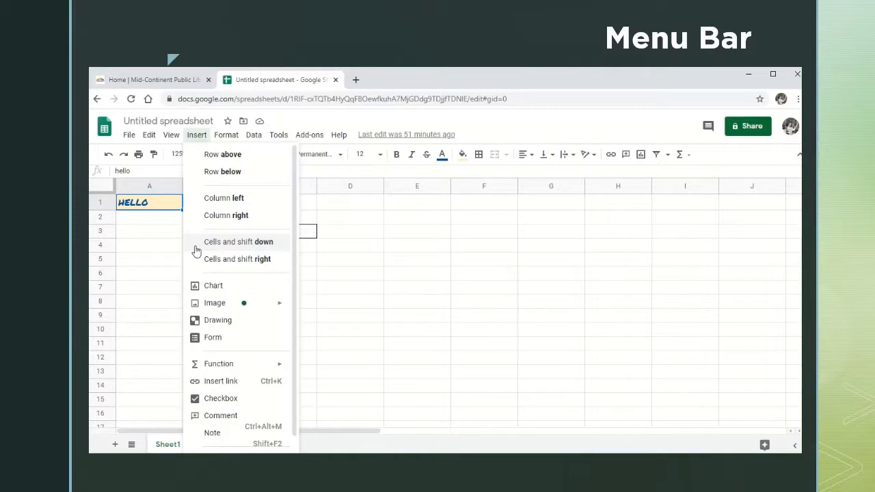
pyautogui.moveTo(227, 287)
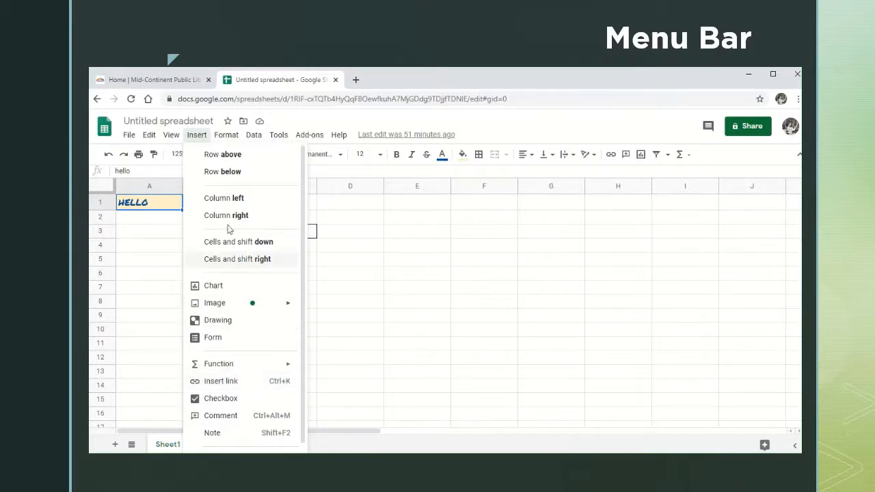
# Step: Open the Format menu listing number, alignment and conditional formatting options
pyautogui.click(226, 135)
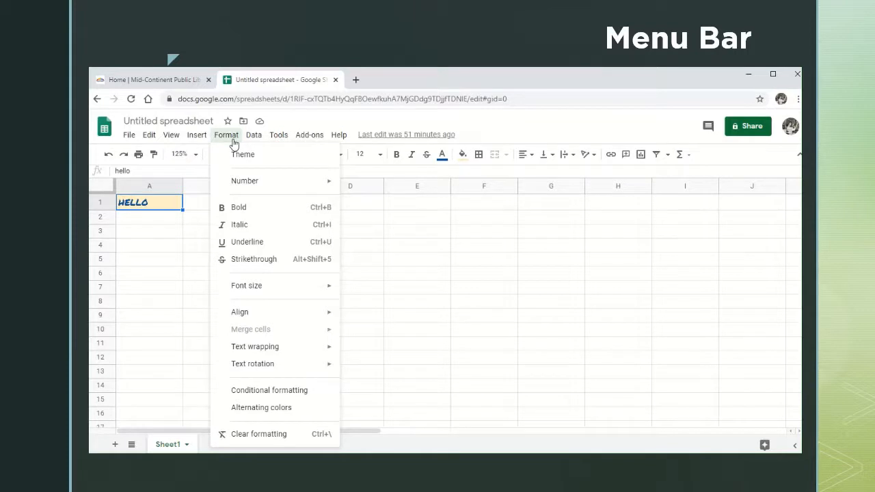
pyautogui.moveTo(244, 180)
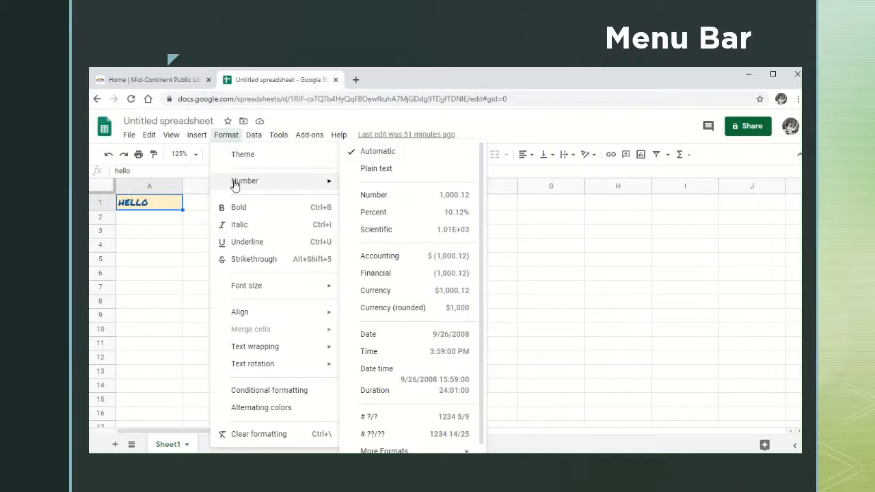
pyautogui.moveTo(258, 186)
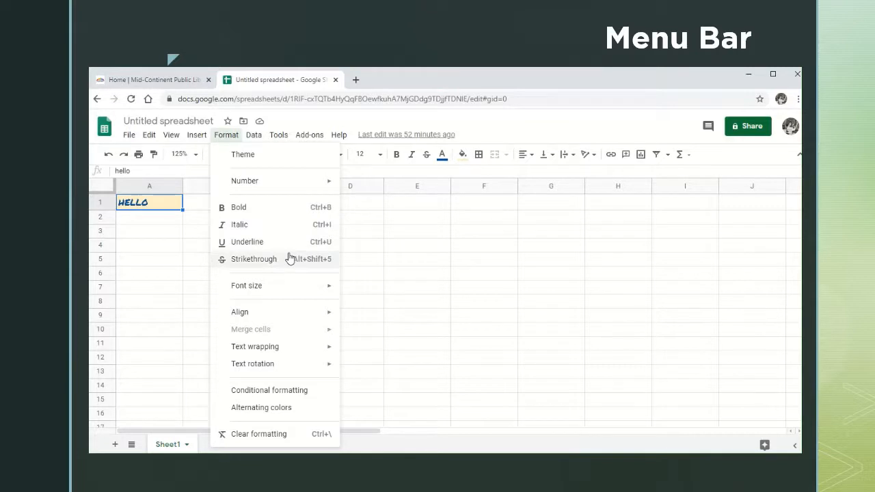
pyautogui.moveTo(246, 285)
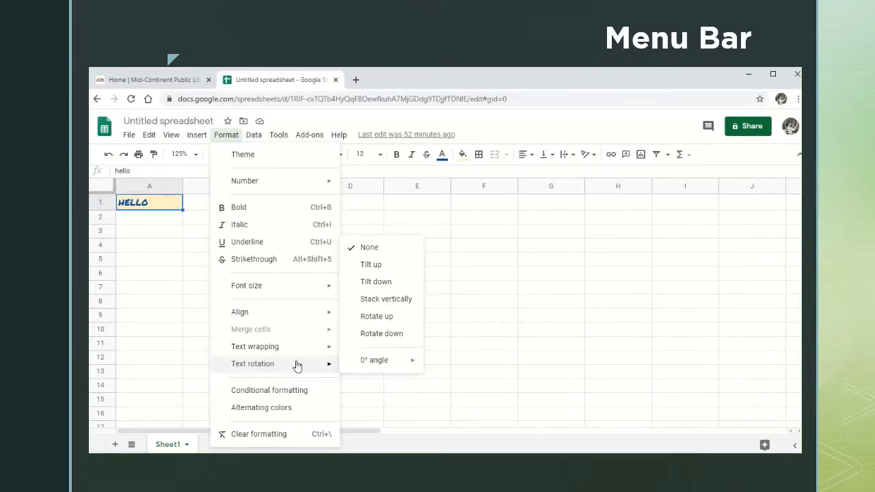
# Step: Open the Data menu to view sort, filter, slicer and pivot table options
pyautogui.click(254, 135)
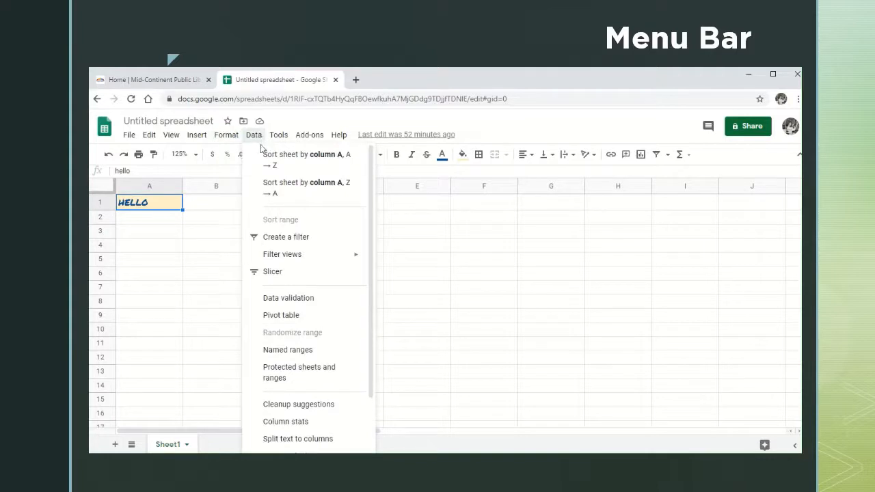
pyautogui.moveTo(257, 172)
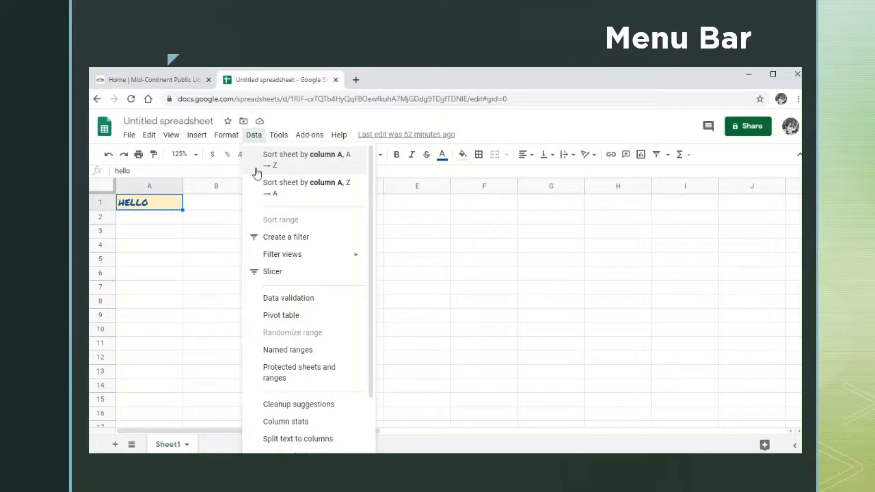
pyautogui.moveTo(316, 239)
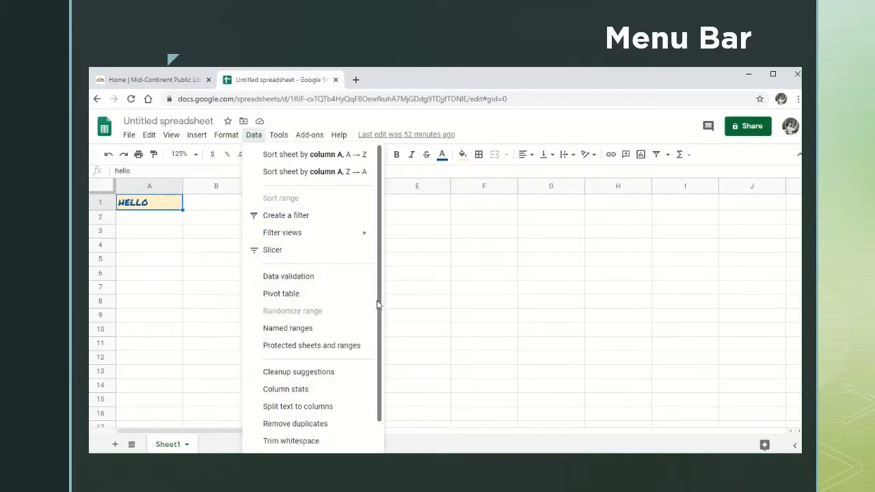
pyautogui.moveTo(308, 255)
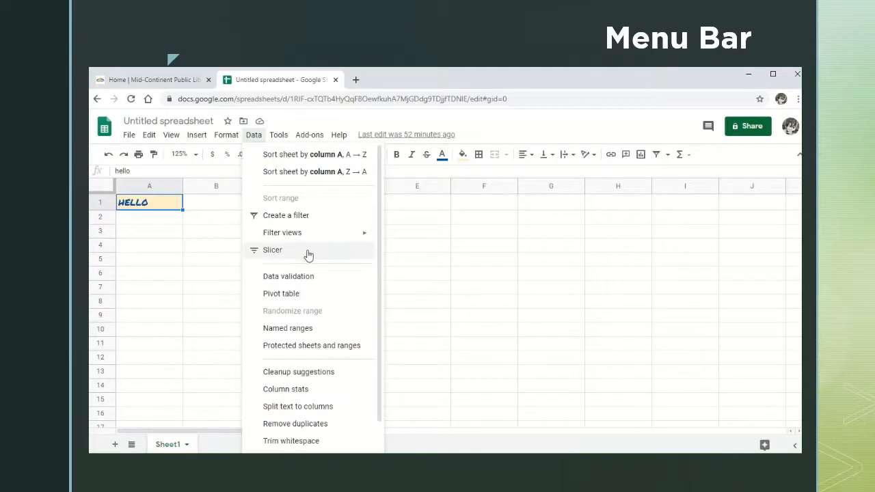
# Step: Open the Tools menu showing Create a form, Script editor and Macros
pyautogui.click(278, 135)
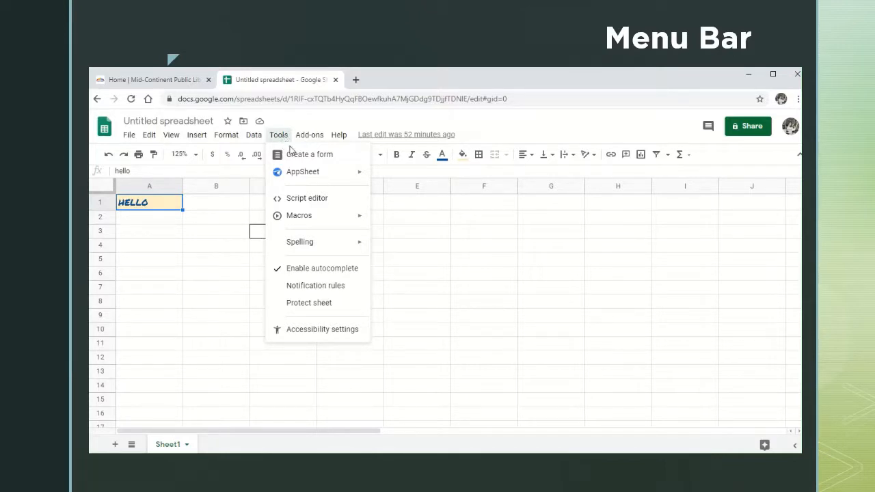
pyautogui.moveTo(299, 215)
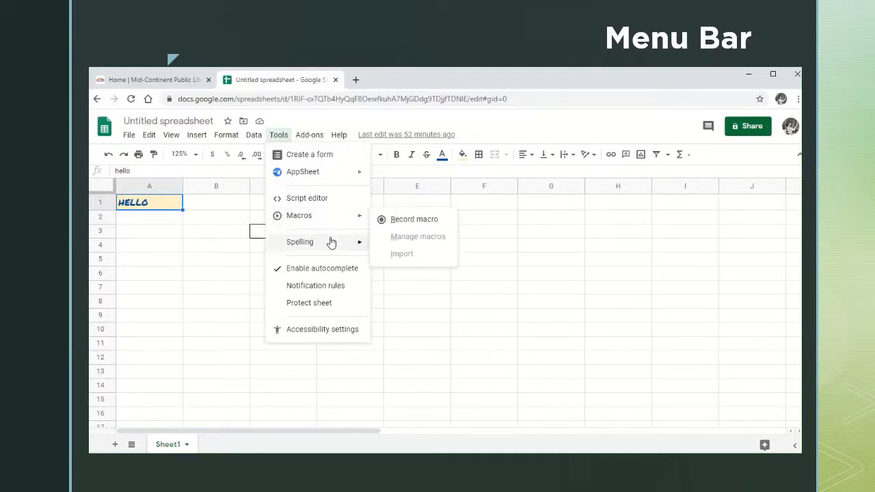
pyautogui.moveTo(300, 242)
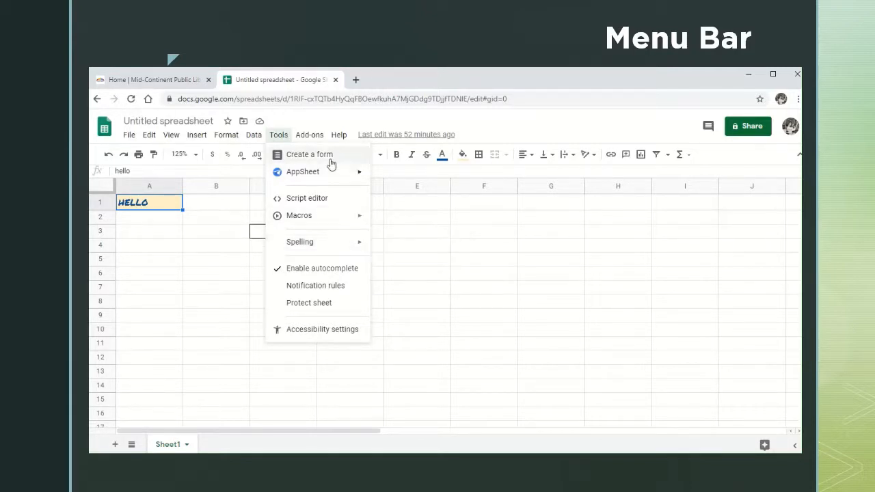
# Step: Browse the Add-ons menu, then open Help with Sheets Help, Training and Keyboard shortcuts
pyautogui.click(309, 135)
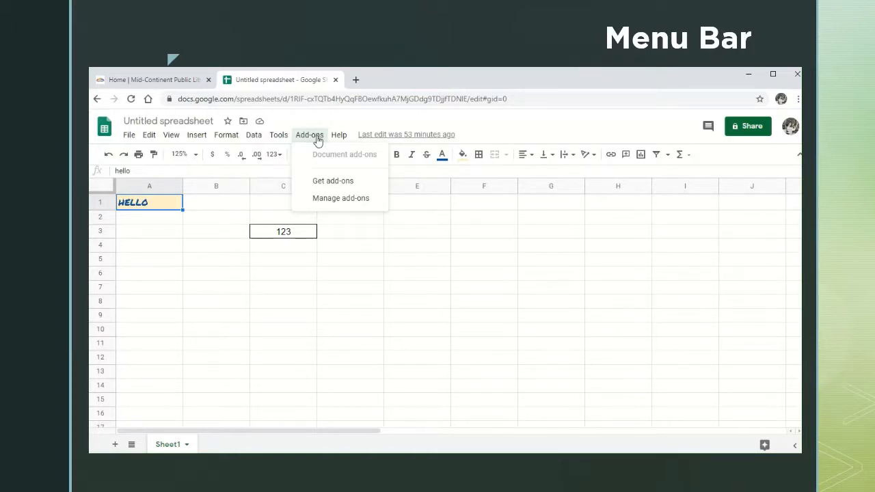
pyautogui.click(340, 134)
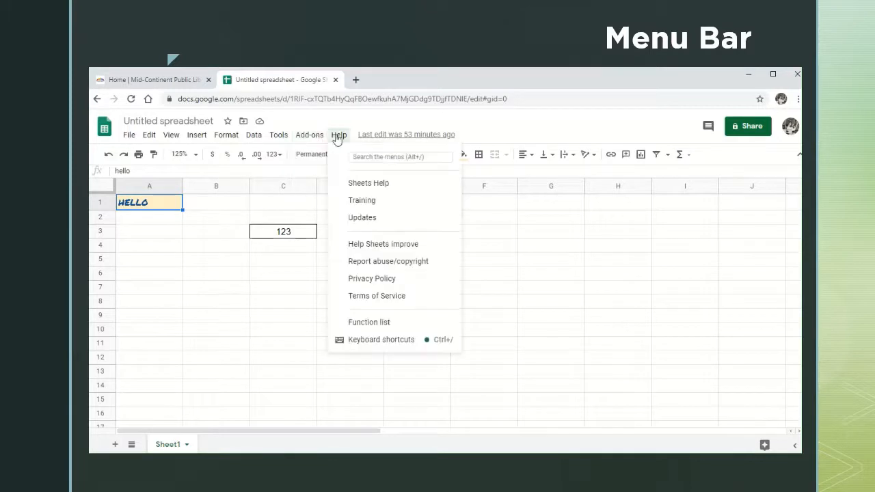